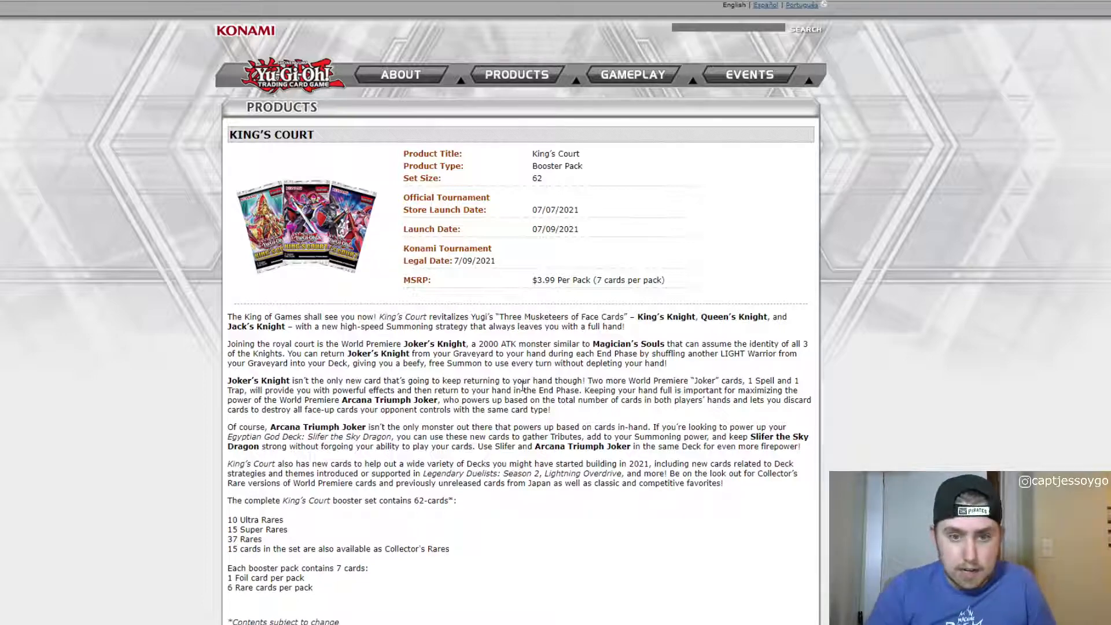
Scroll the King's Court list past Imperial Bower to show Joker's Straight through Court of Cards
scroll("down", 3)
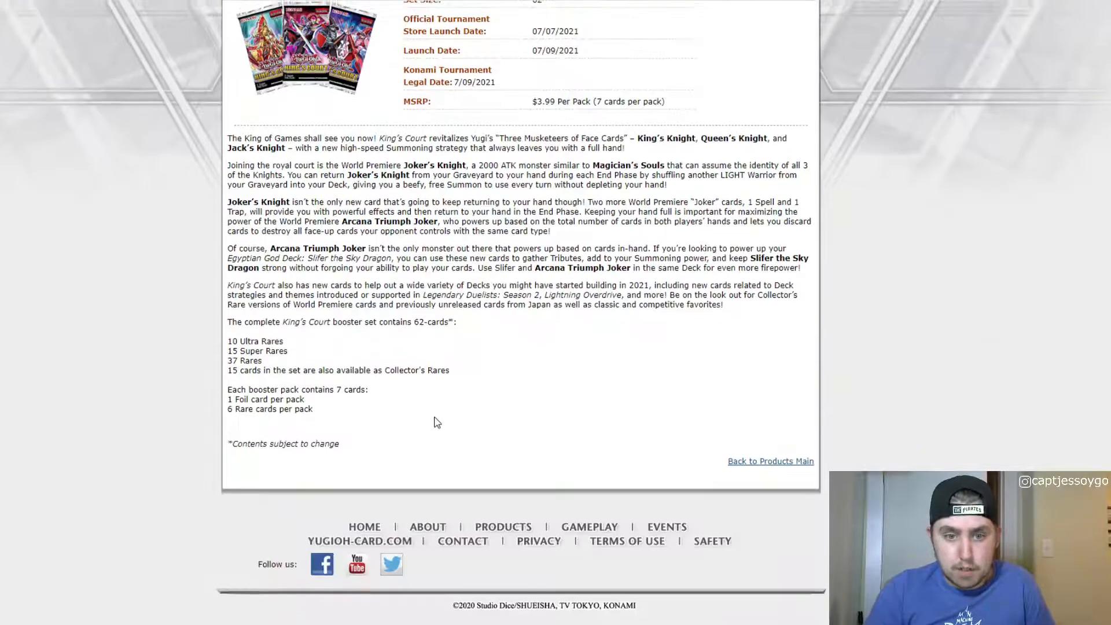
scroll("up", 3)
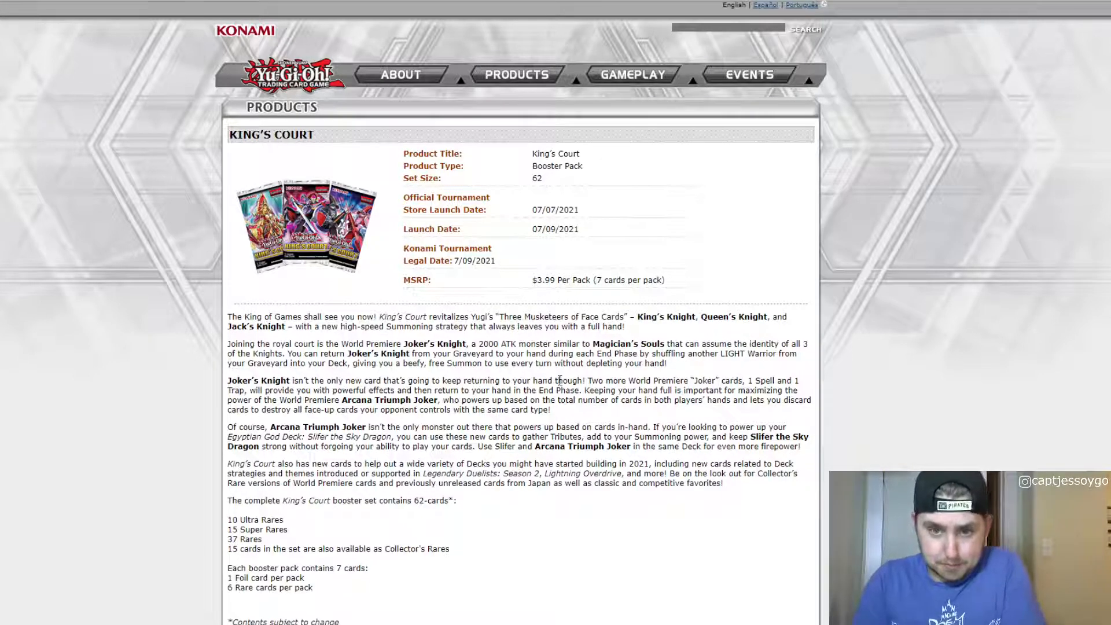
left_click_drag(407, 344, 450, 354)
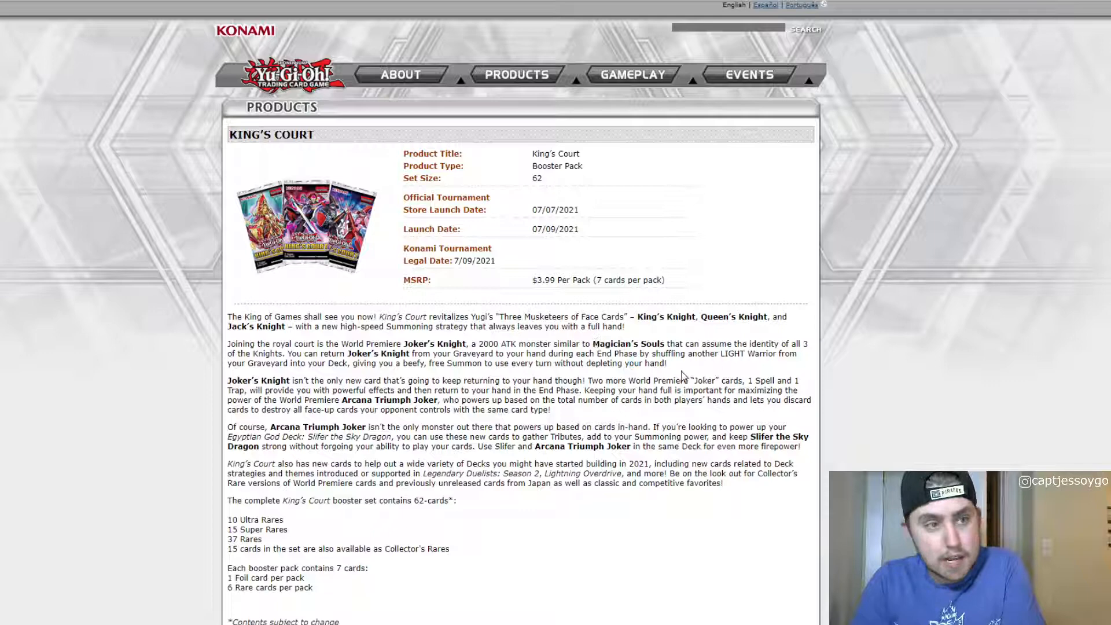
mouse_move(666, 375)
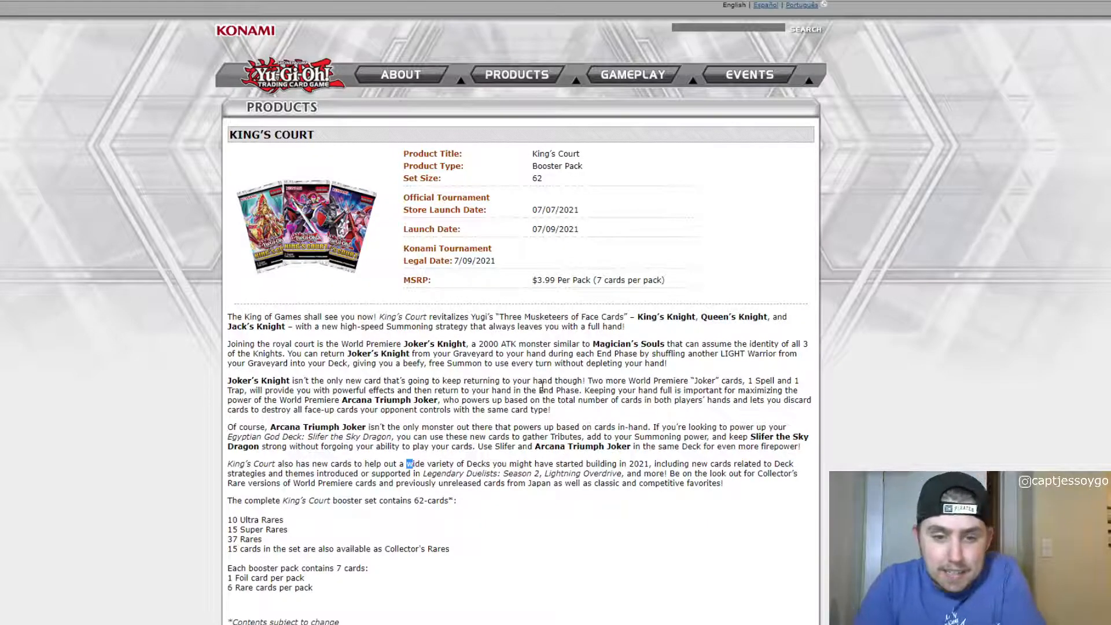
scroll("down", 3)
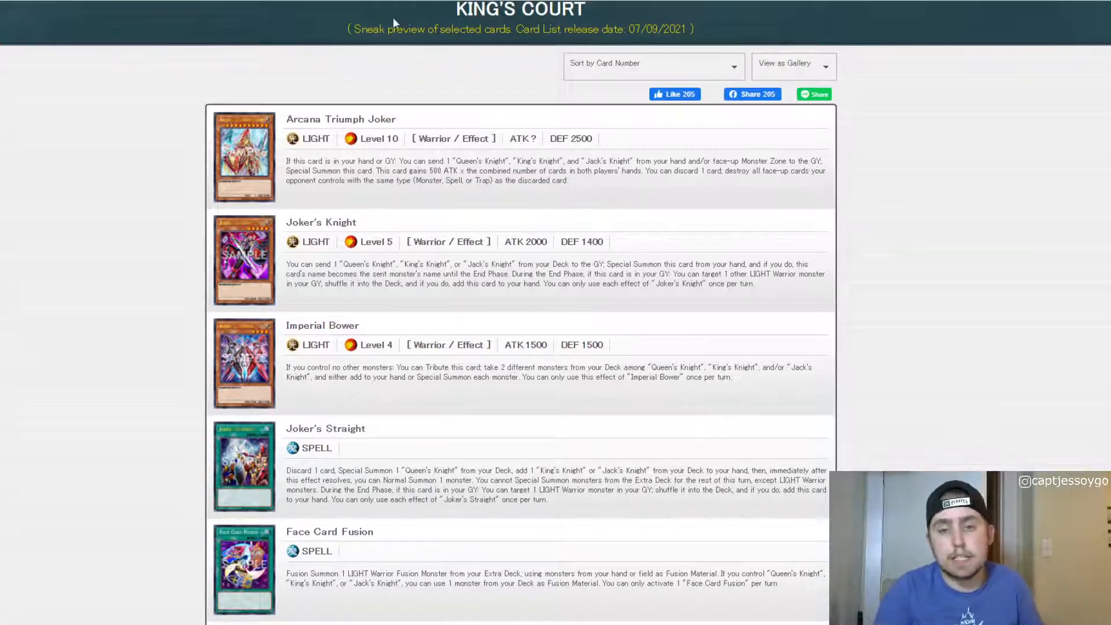
mouse_move(626, 42)
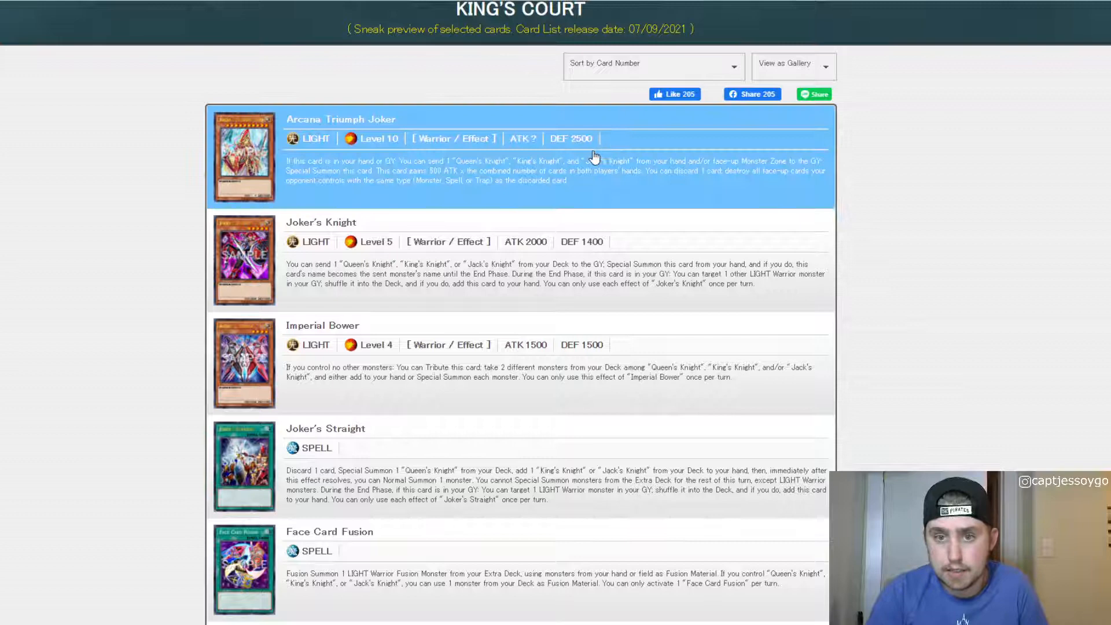
mouse_move(706, 164)
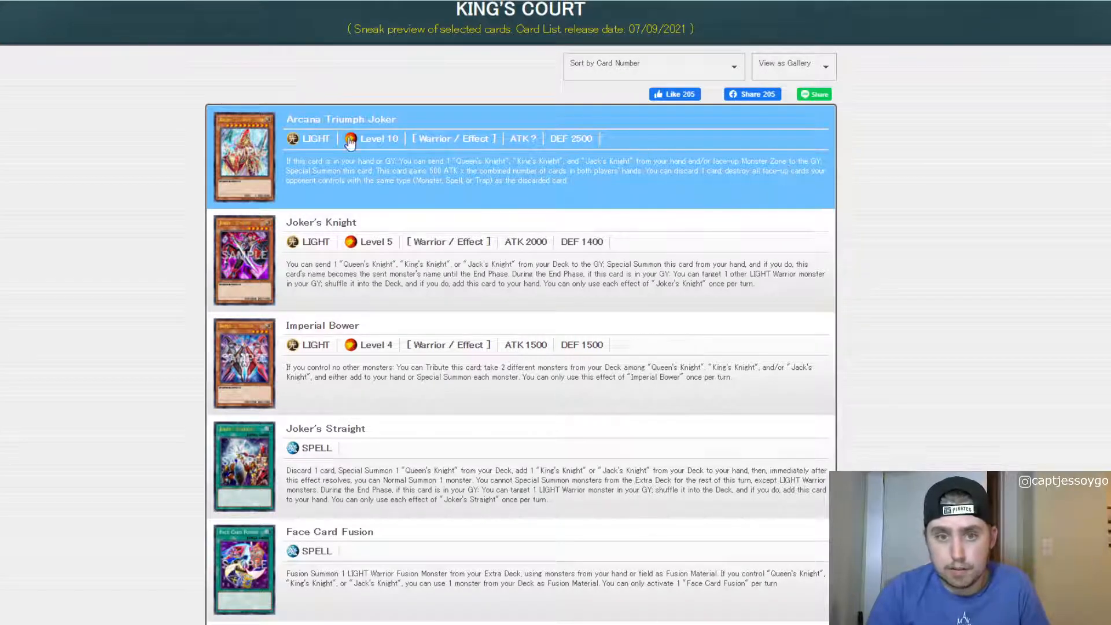
mouse_move(337, 116)
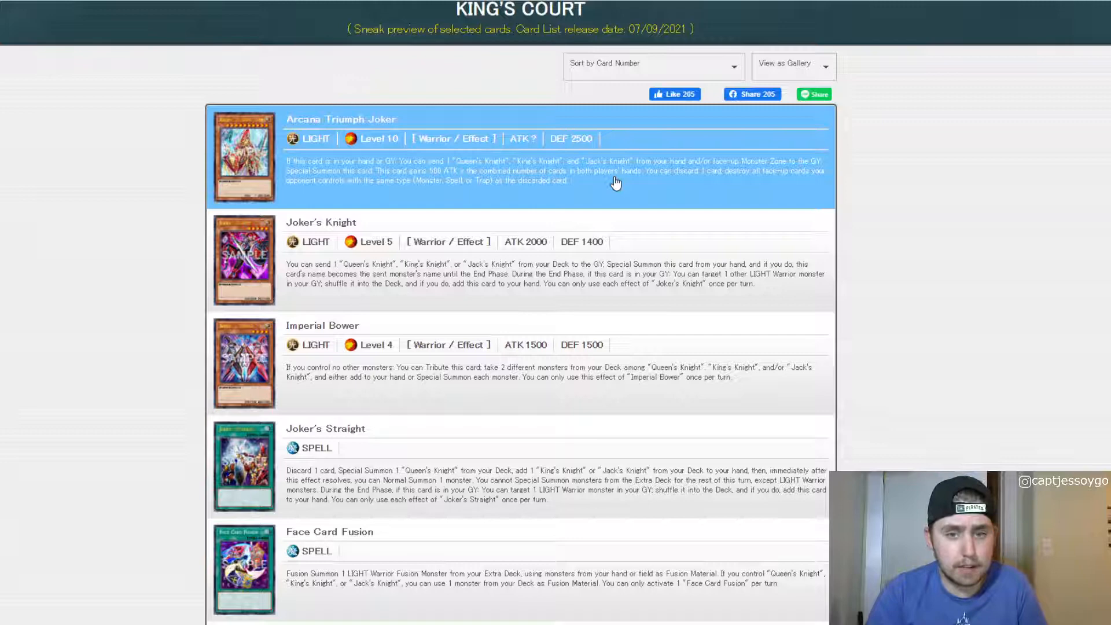
mouse_move(679, 176)
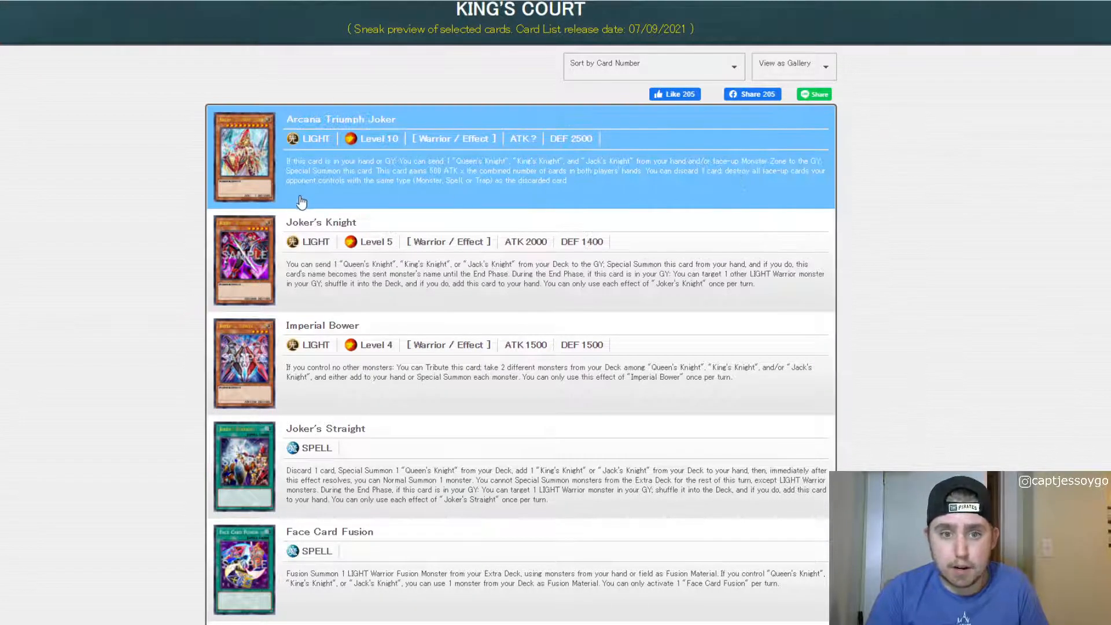
mouse_move(537, 201)
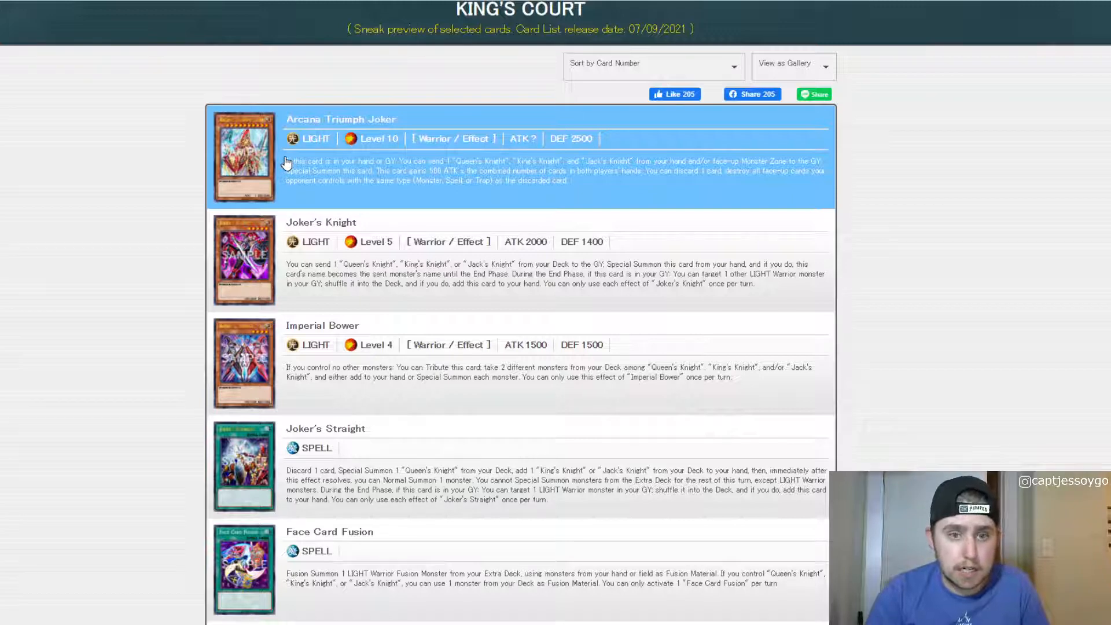
mouse_move(363, 175)
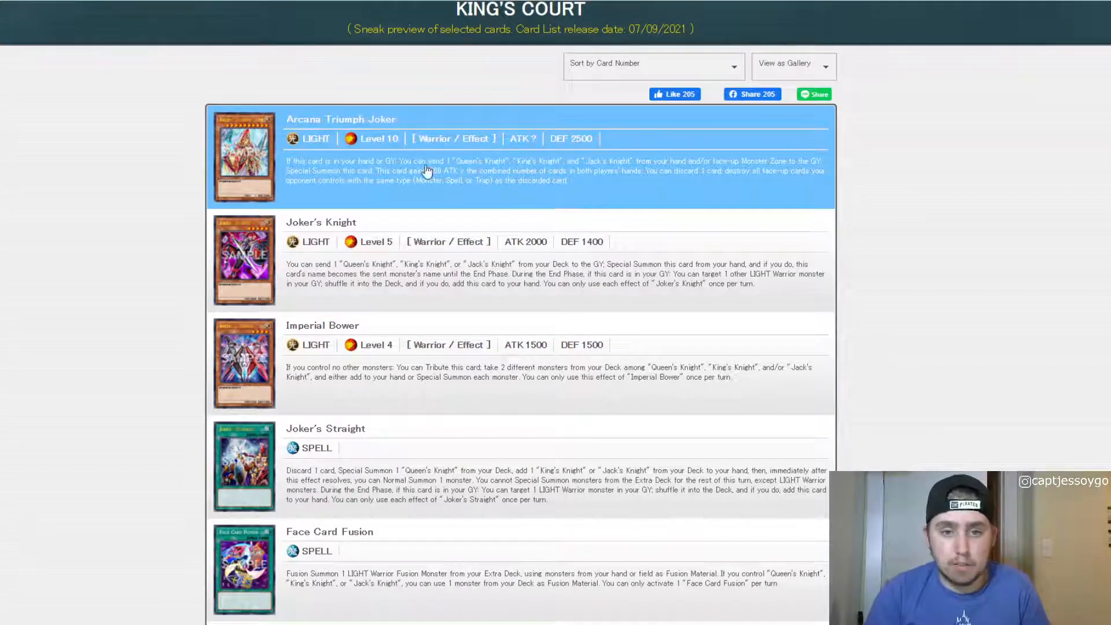
mouse_move(501, 114)
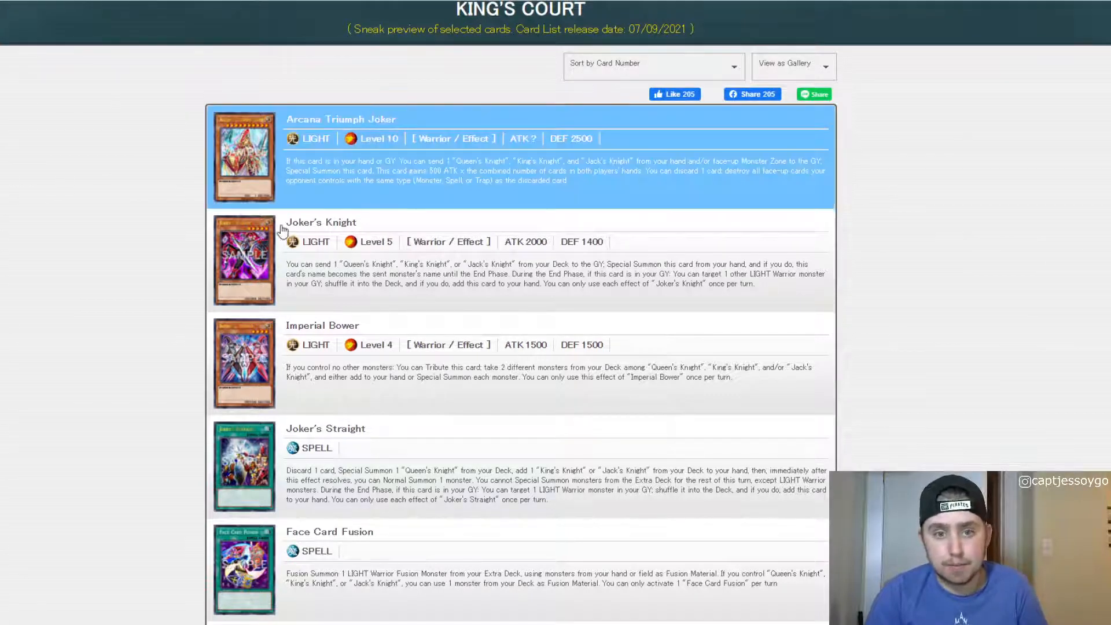
scroll("down", 3)
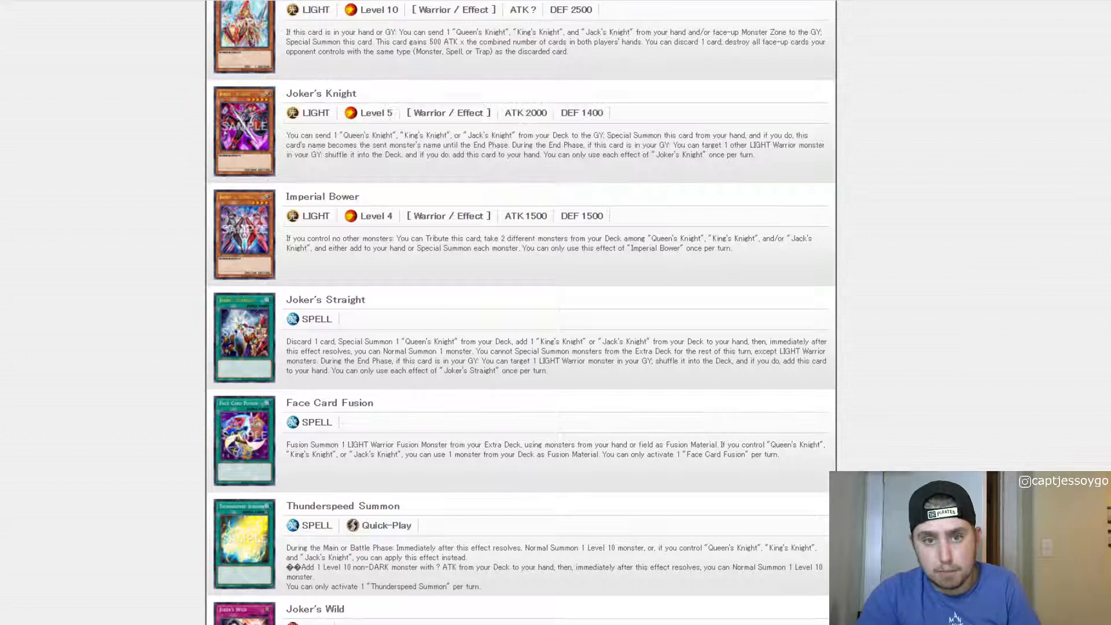
mouse_move(674, 276)
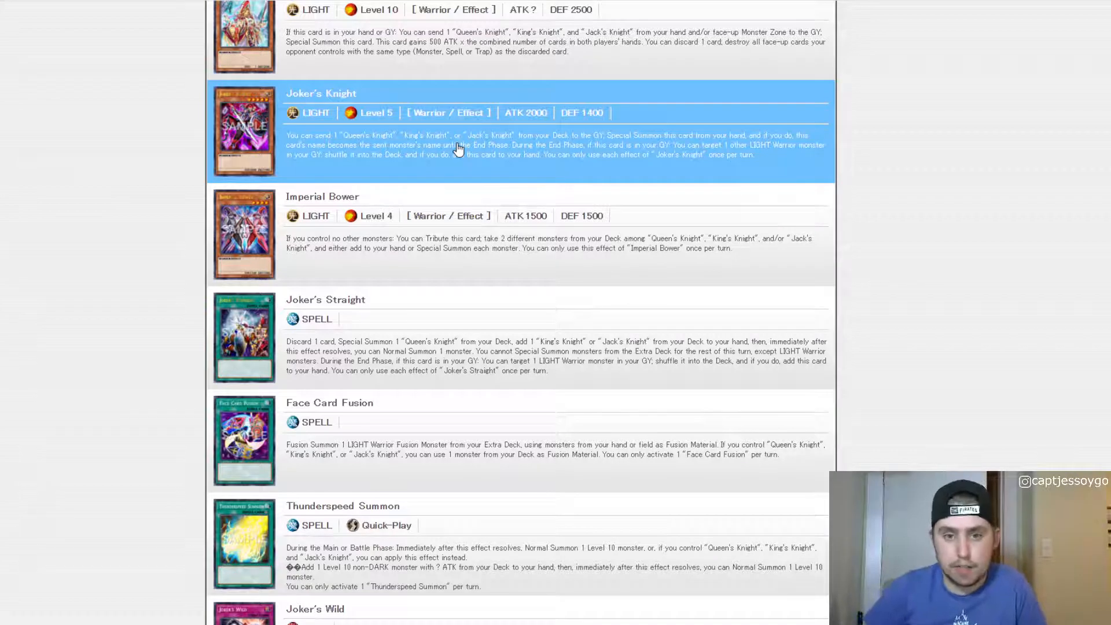
mouse_move(625, 187)
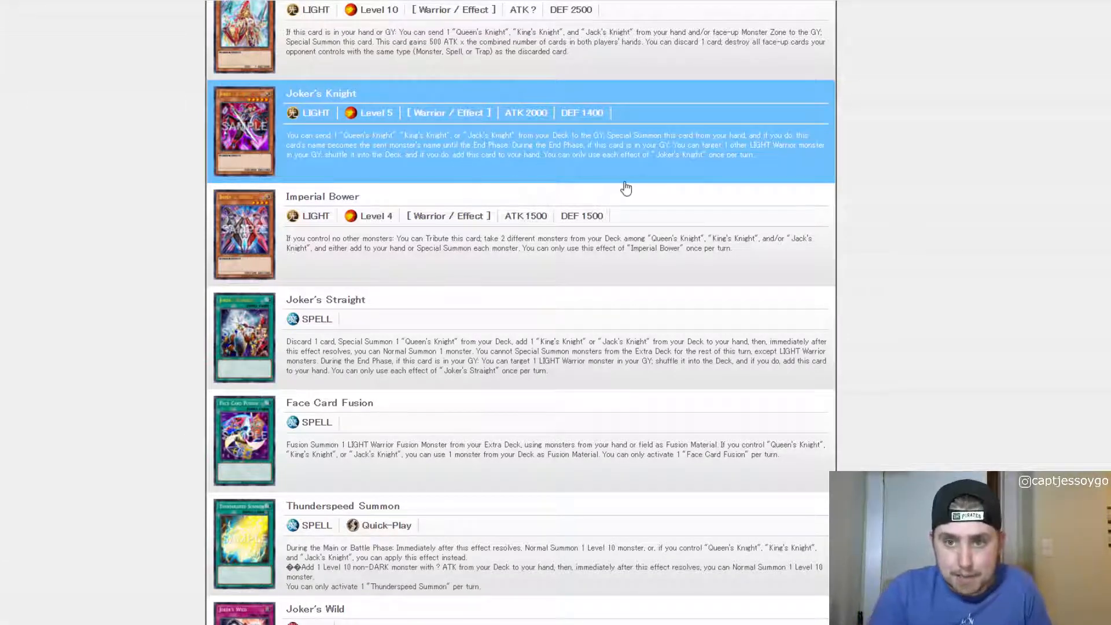
mouse_move(394, 168)
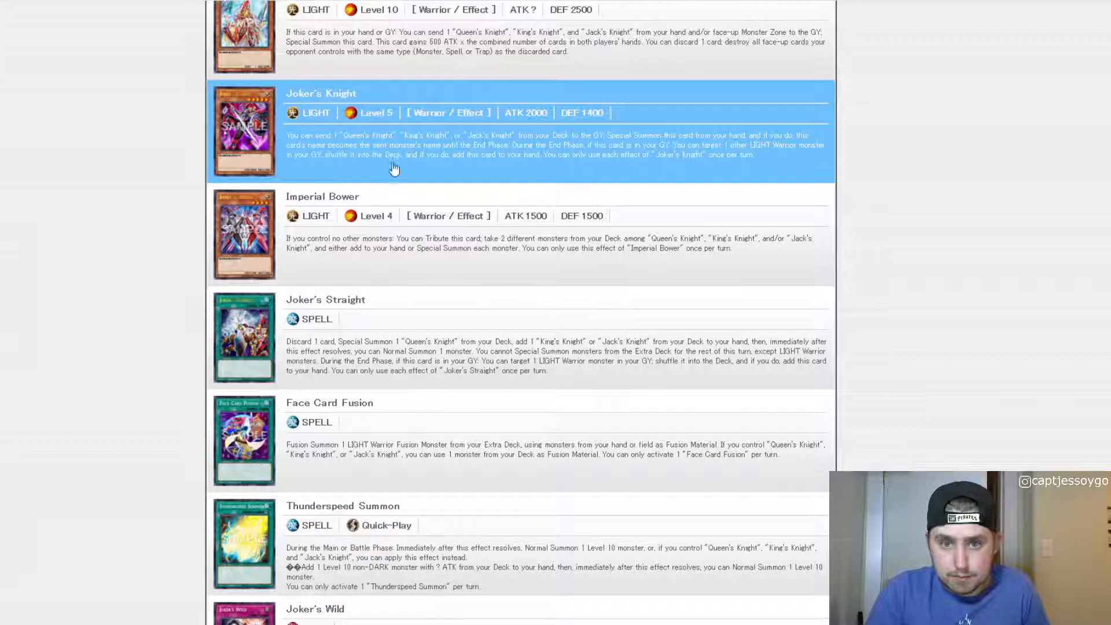
mouse_move(558, 159)
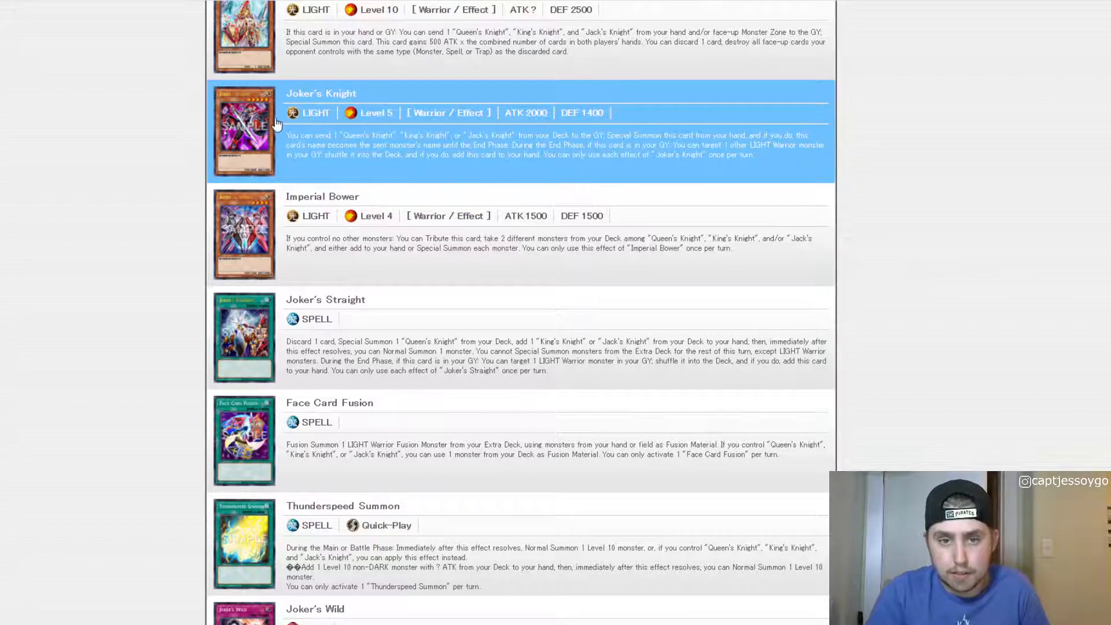
scroll("down", 3)
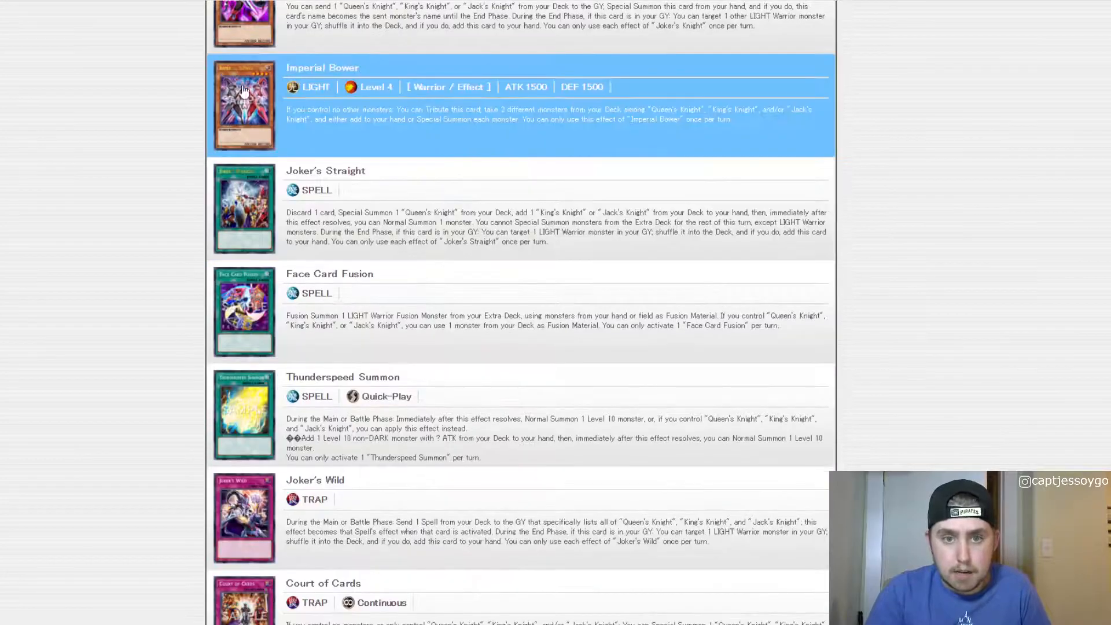
mouse_move(328, 117)
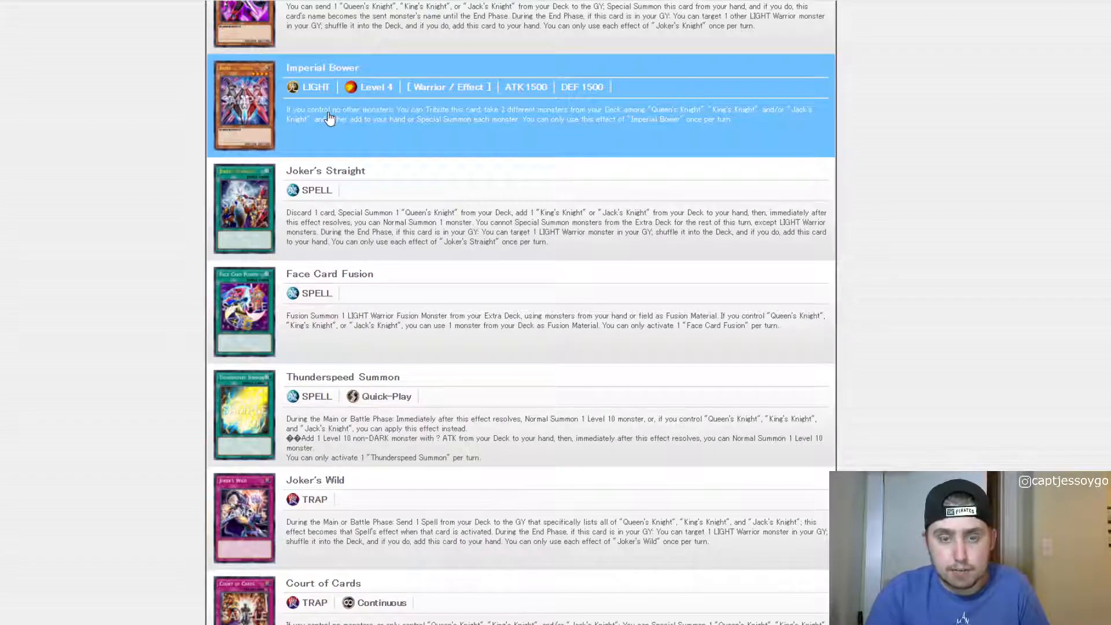
mouse_move(354, 133)
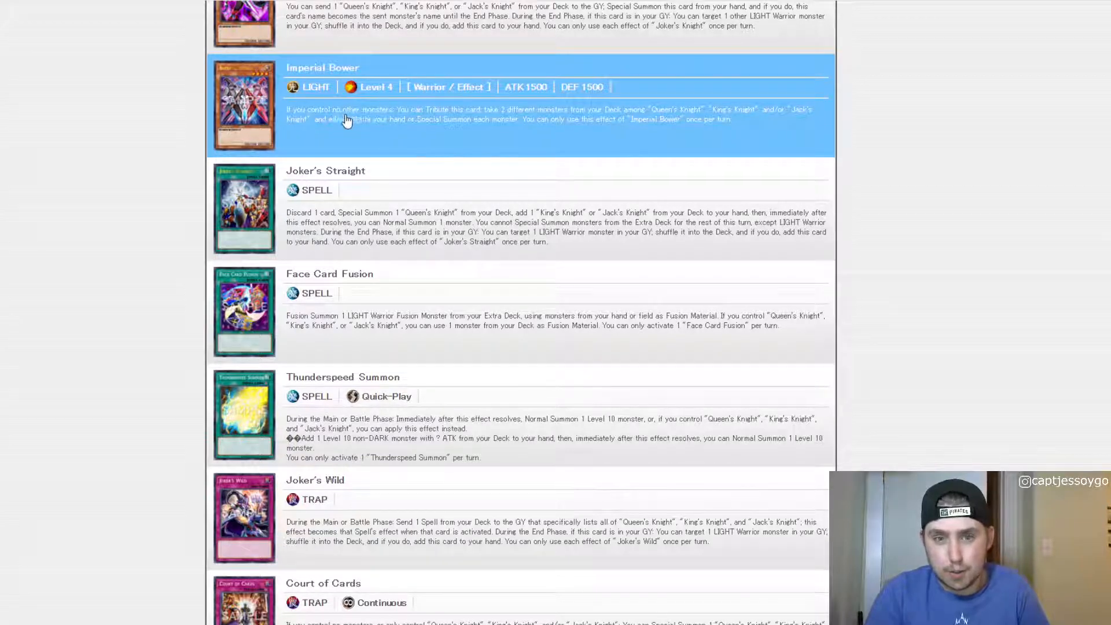
mouse_move(423, 137)
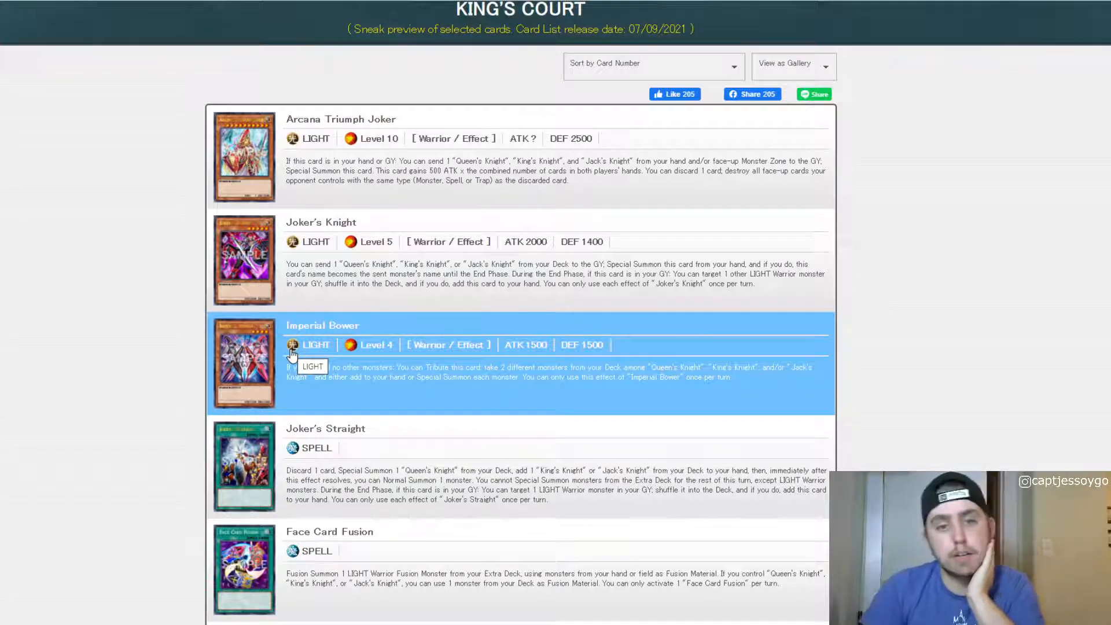
mouse_move(212, 319)
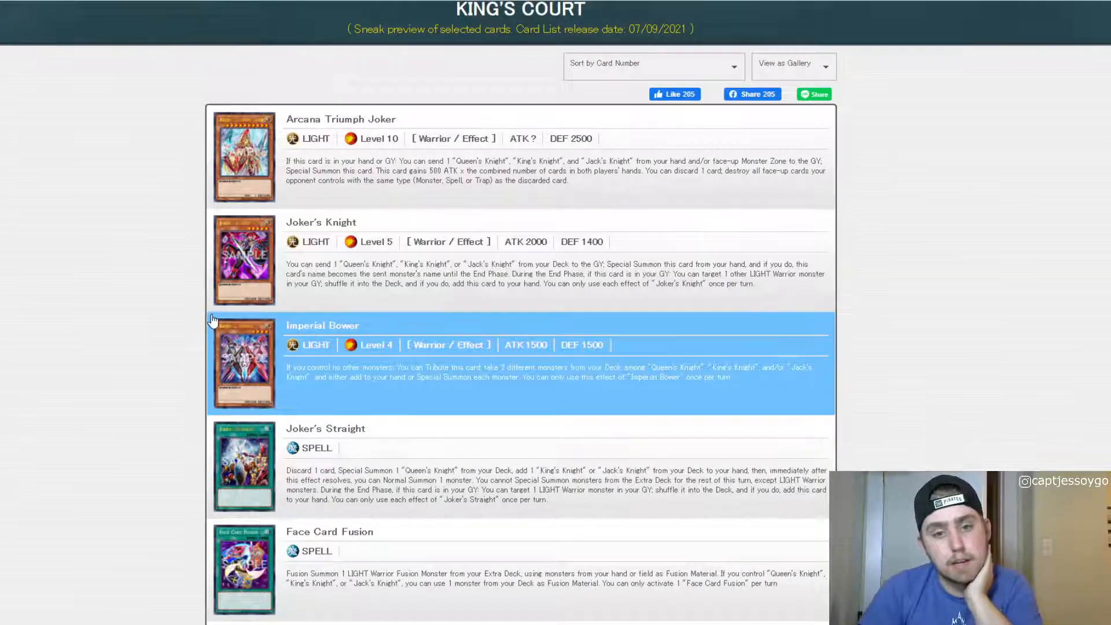
scroll("down", 3)
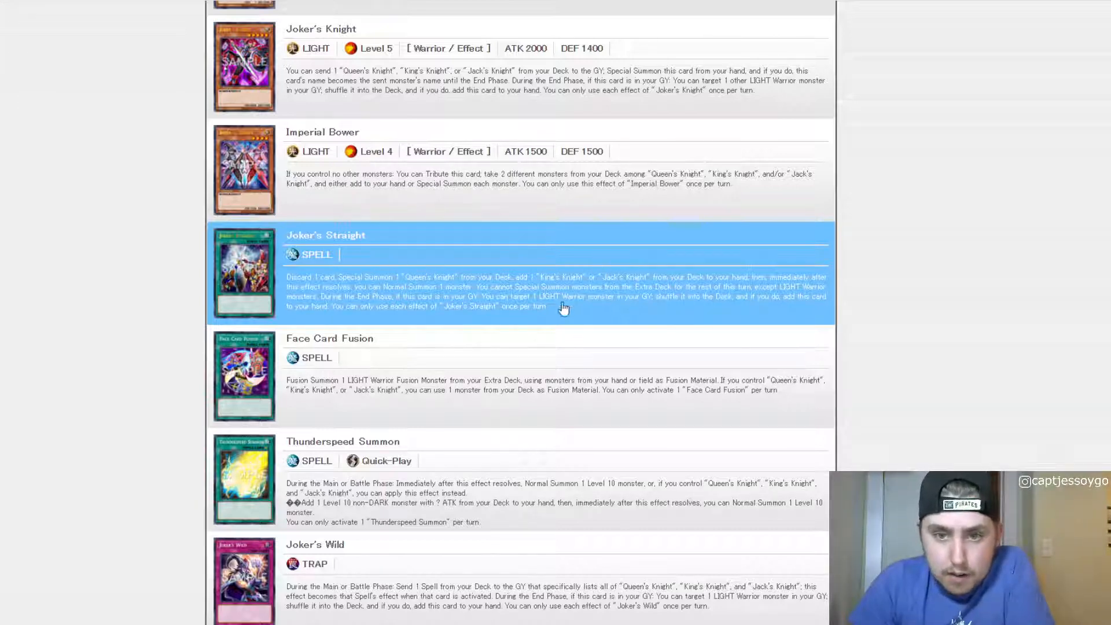
mouse_move(517, 275)
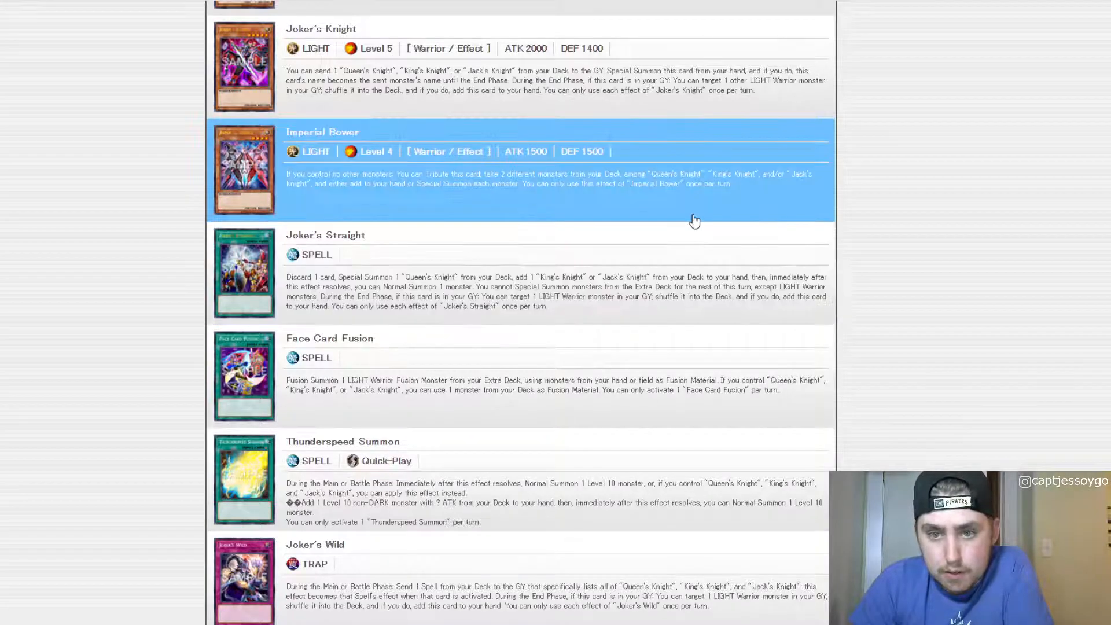
mouse_move(552, 264)
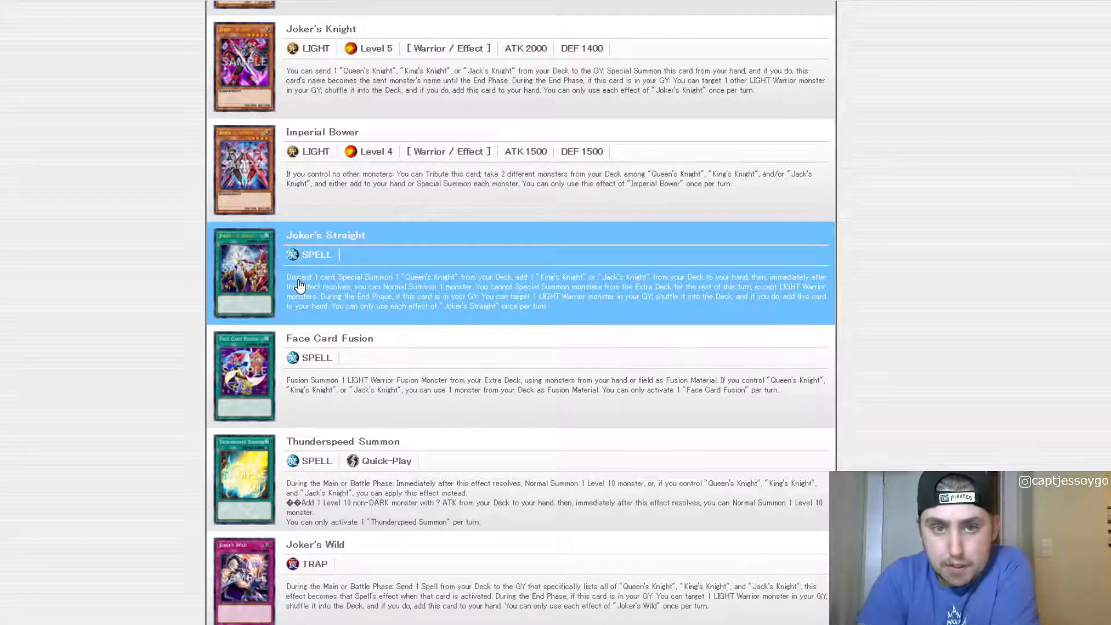
scroll("up", 3)
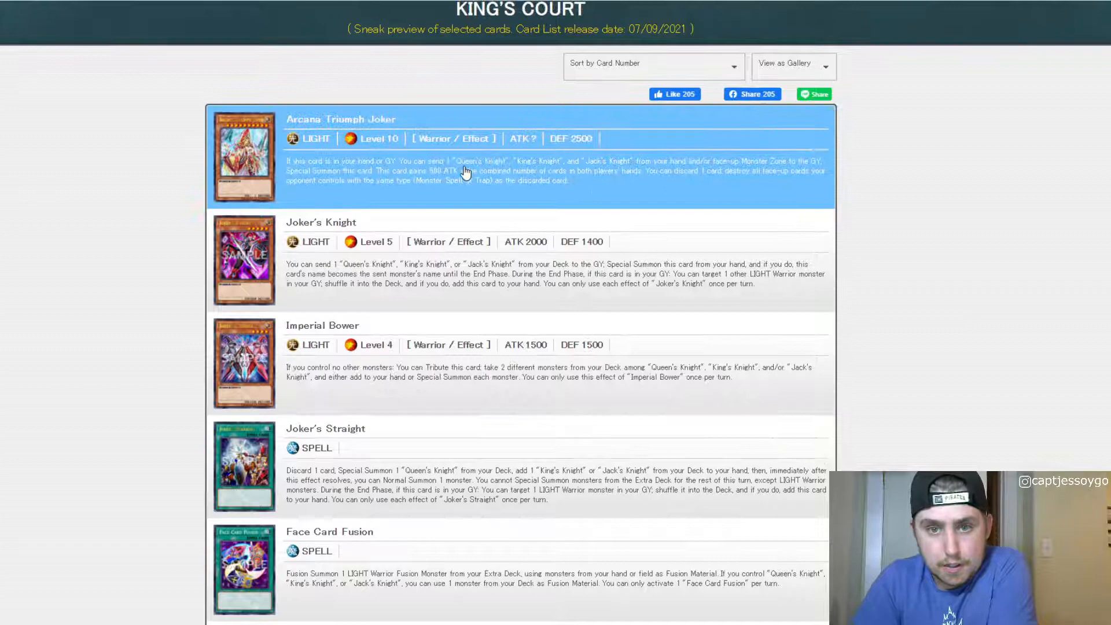
scroll("down", 3)
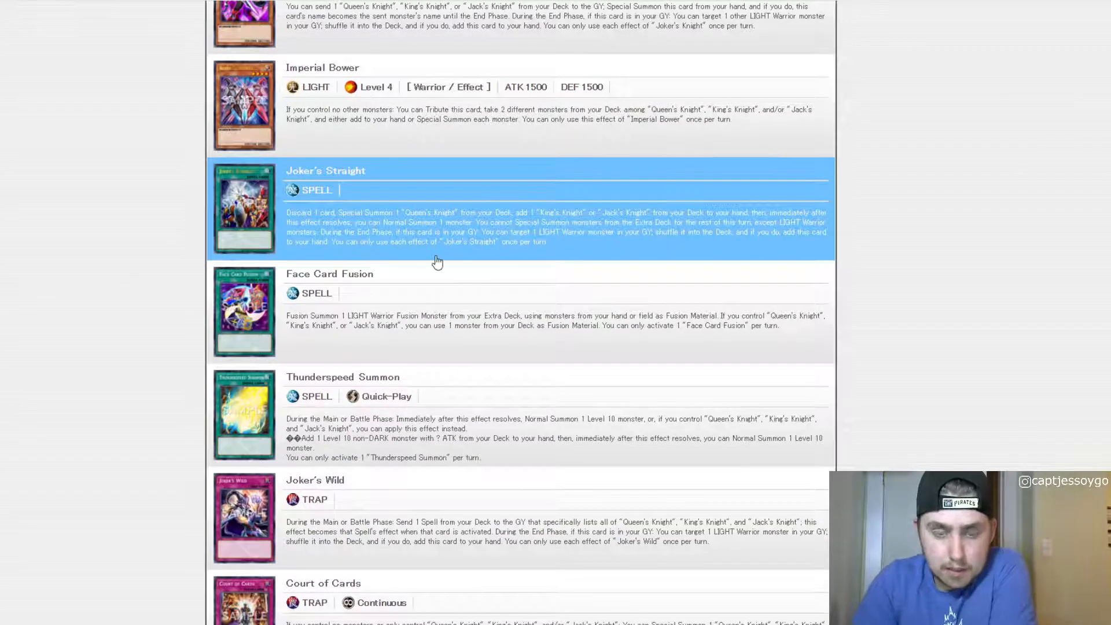
Scroll past Arcana Triumph Joker and Court of Cards down to Magnet Induction
scroll("down", 3)
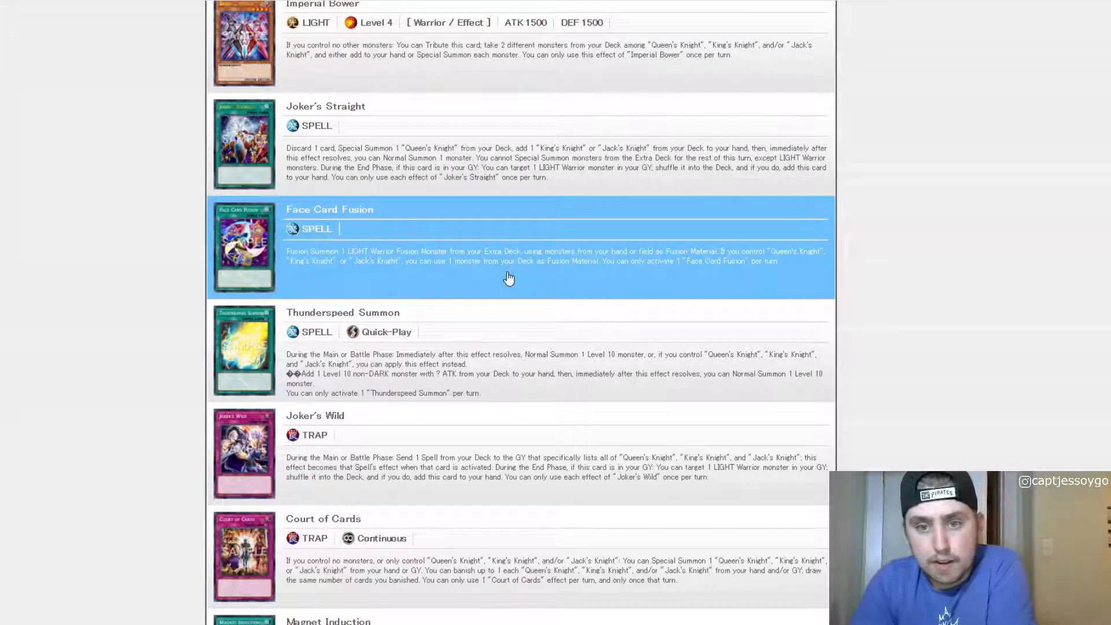
mouse_move(518, 275)
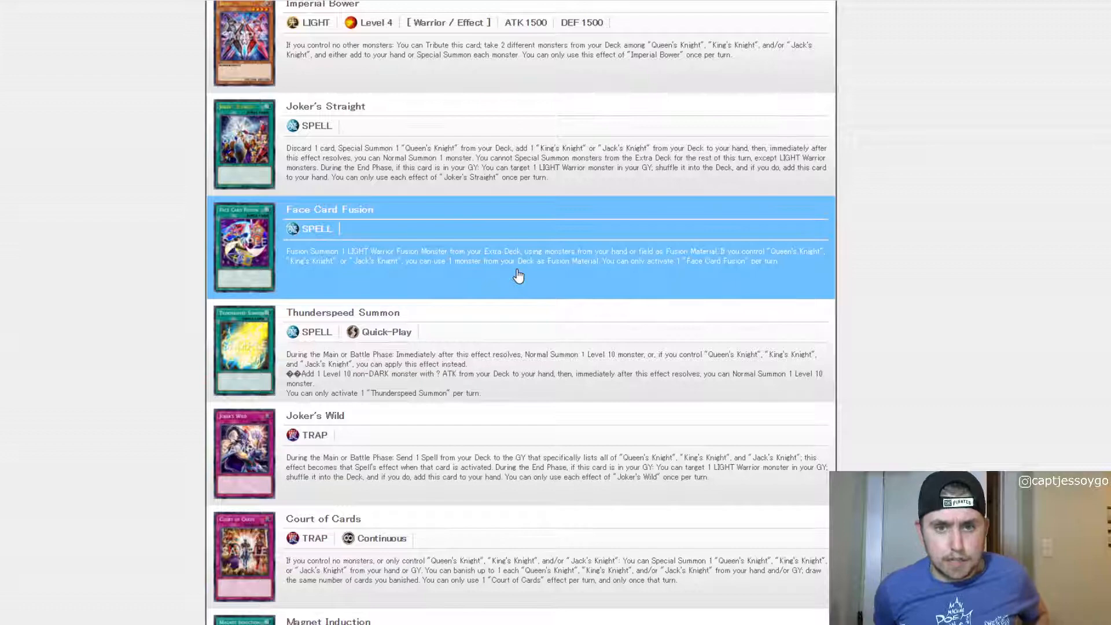
scroll("down", 3)
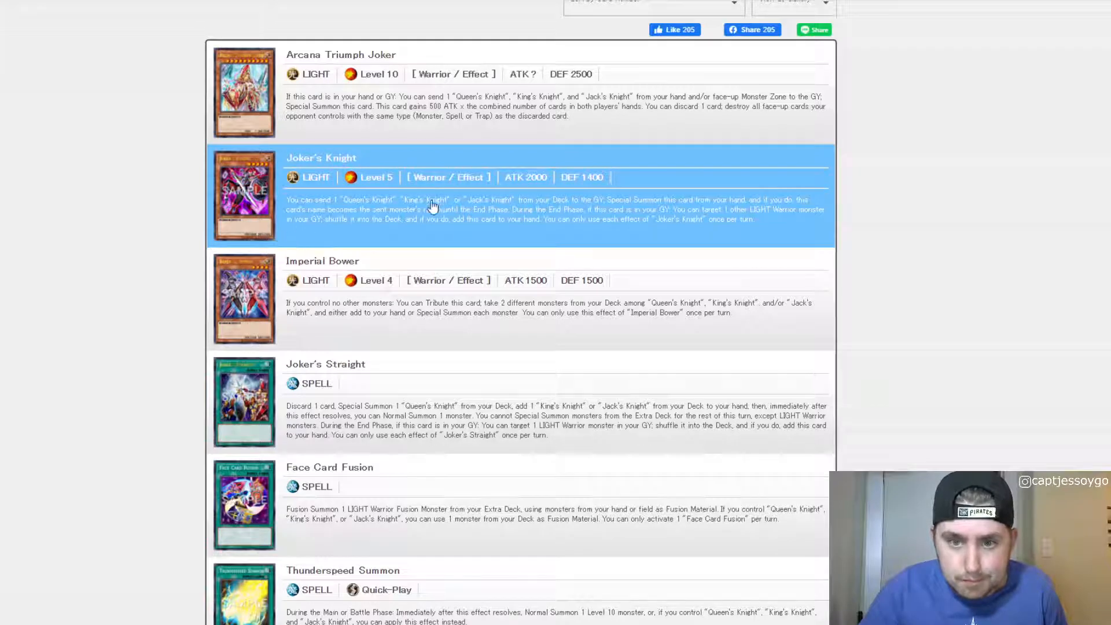
mouse_move(358, 170)
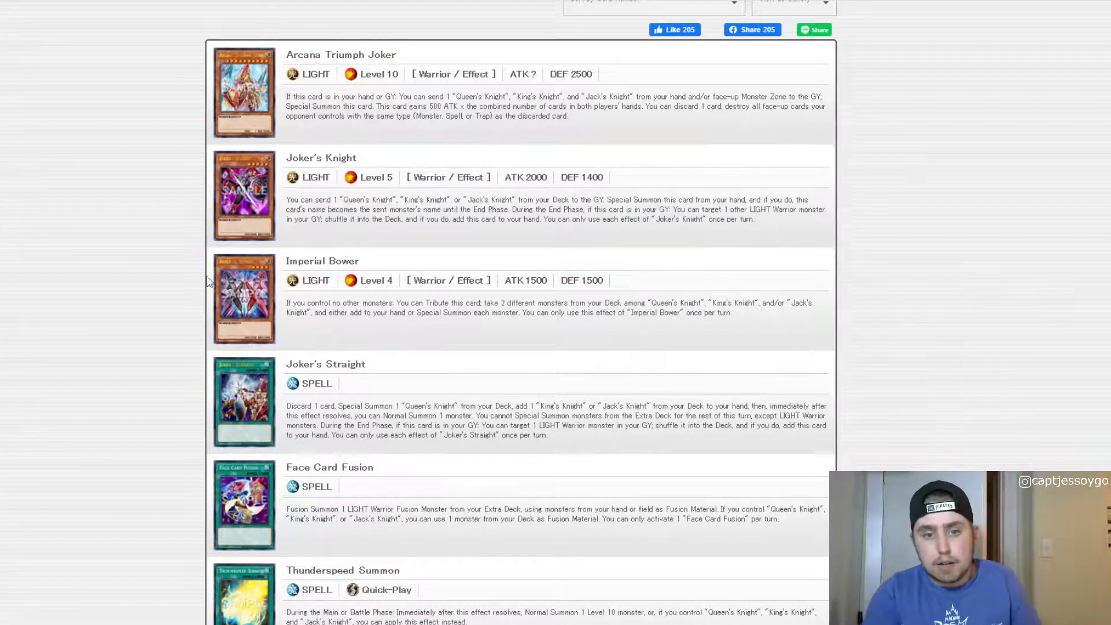
scroll("down", 3)
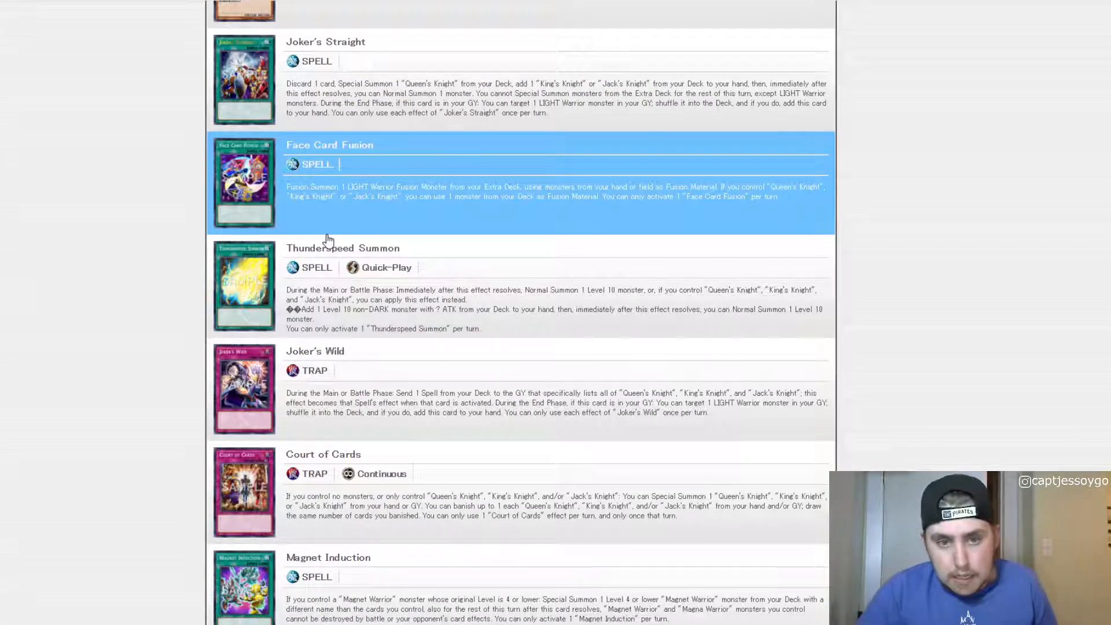
mouse_move(316, 210)
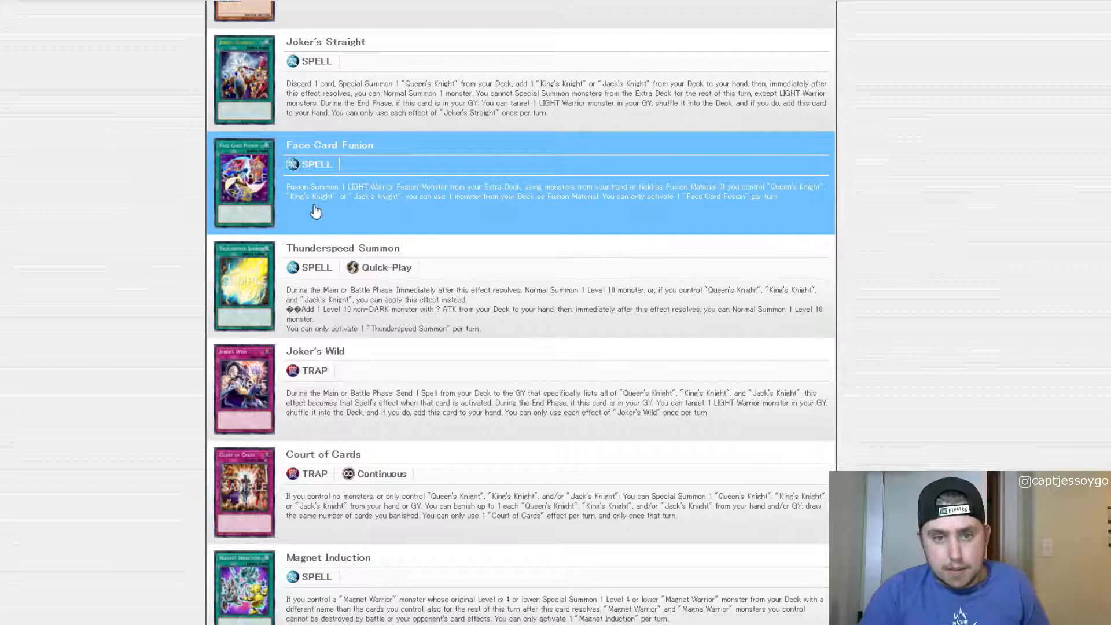
Scroll slightly past Magnet Induction to reveal the XYZ Hyper Cannon trap
scroll("down", 3)
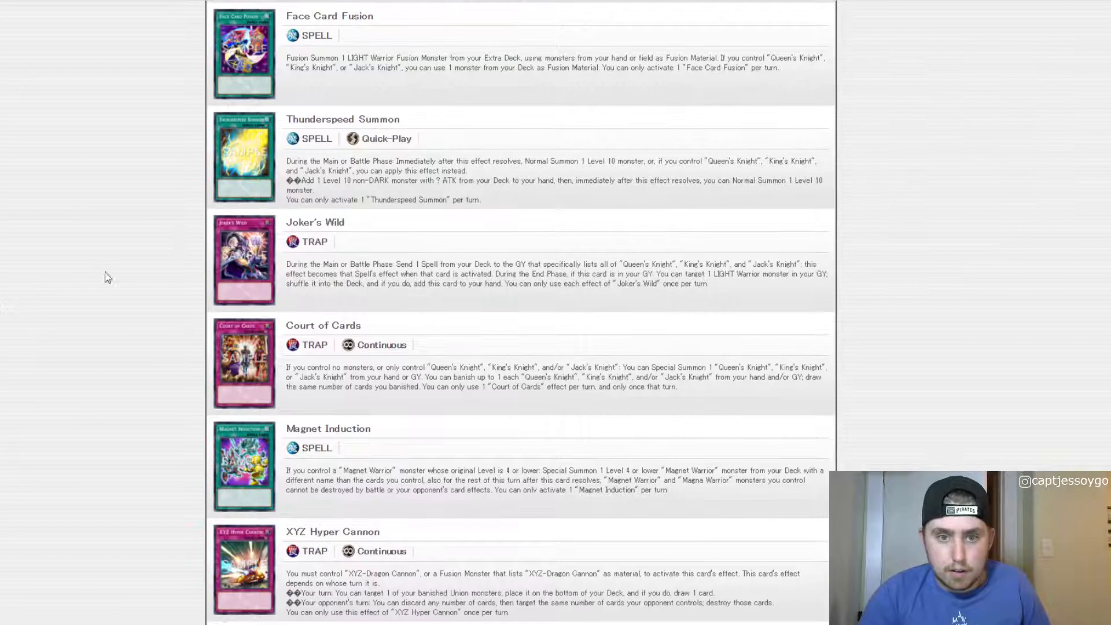
mouse_move(555, 174)
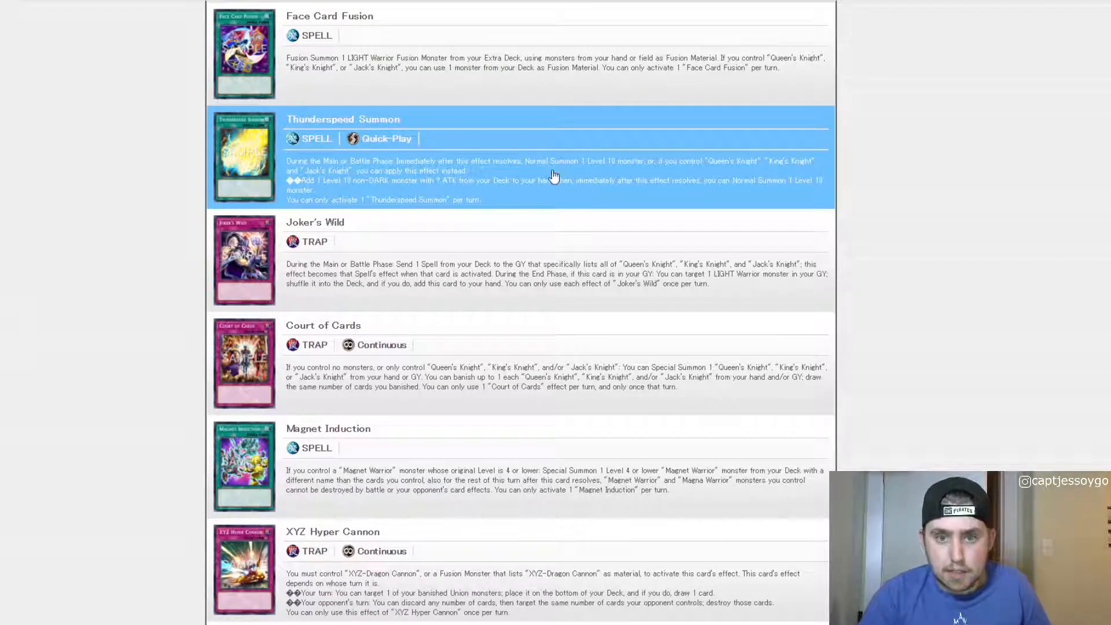
mouse_move(662, 183)
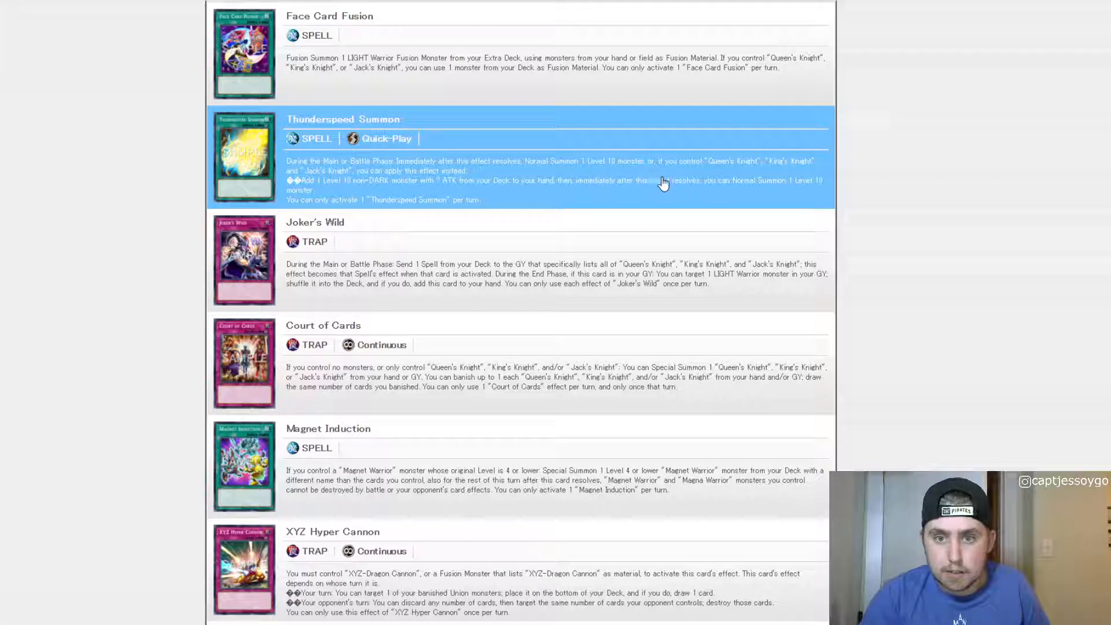
mouse_move(274, 137)
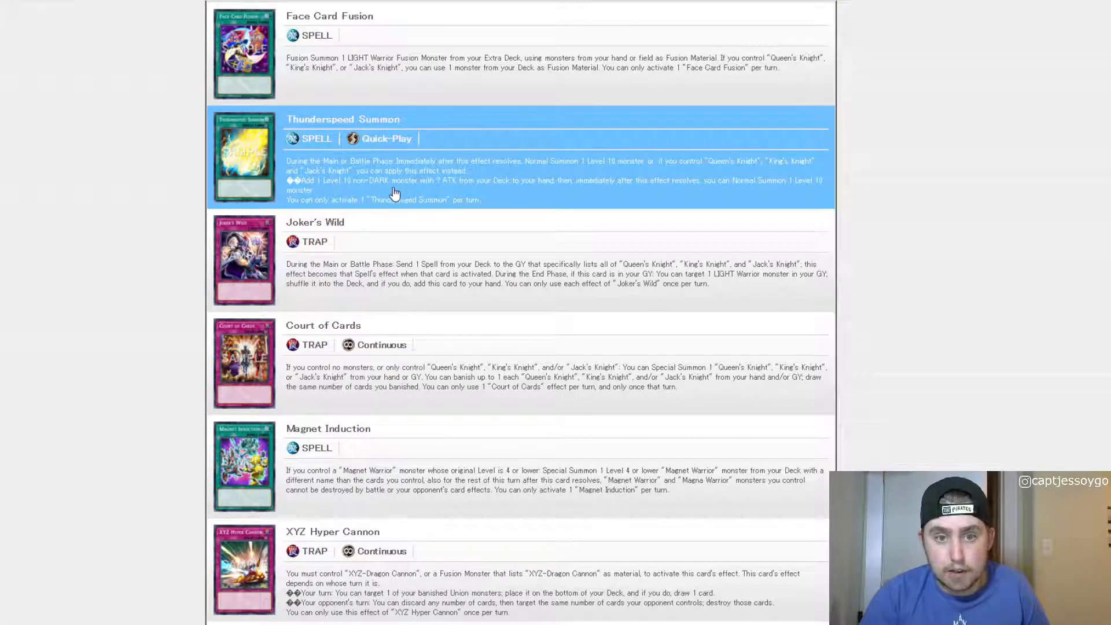
mouse_move(445, 198)
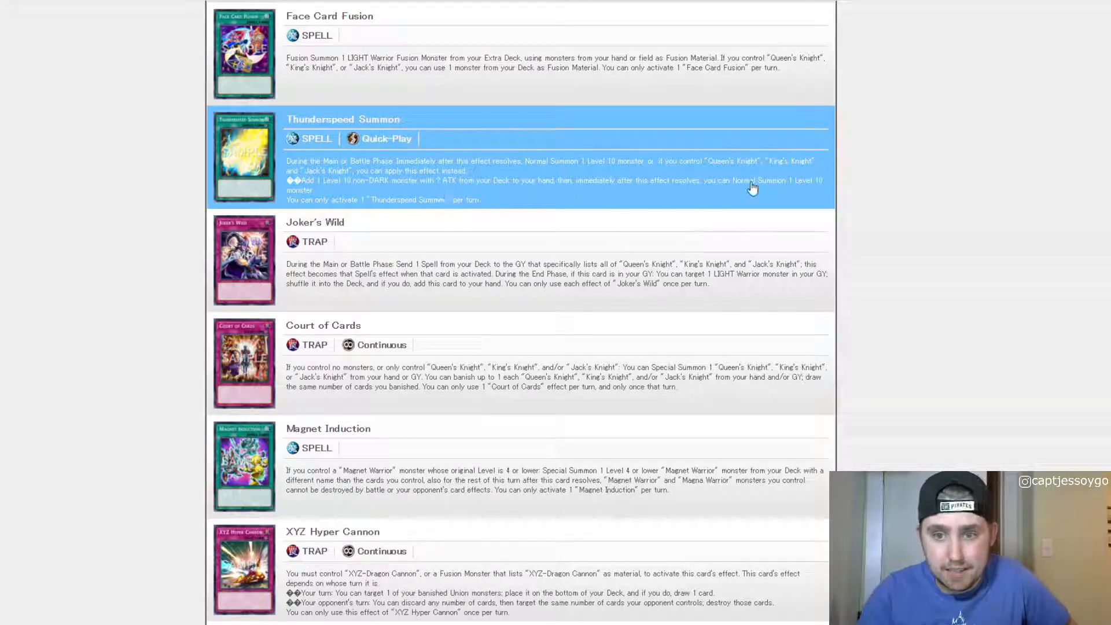
mouse_move(651, 247)
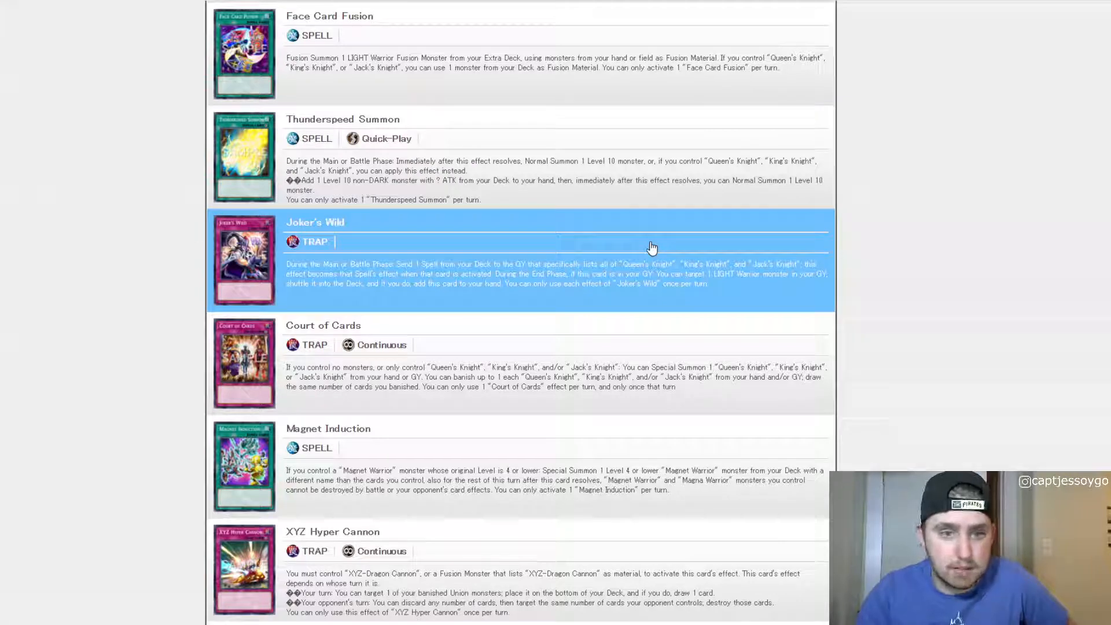
mouse_move(414, 199)
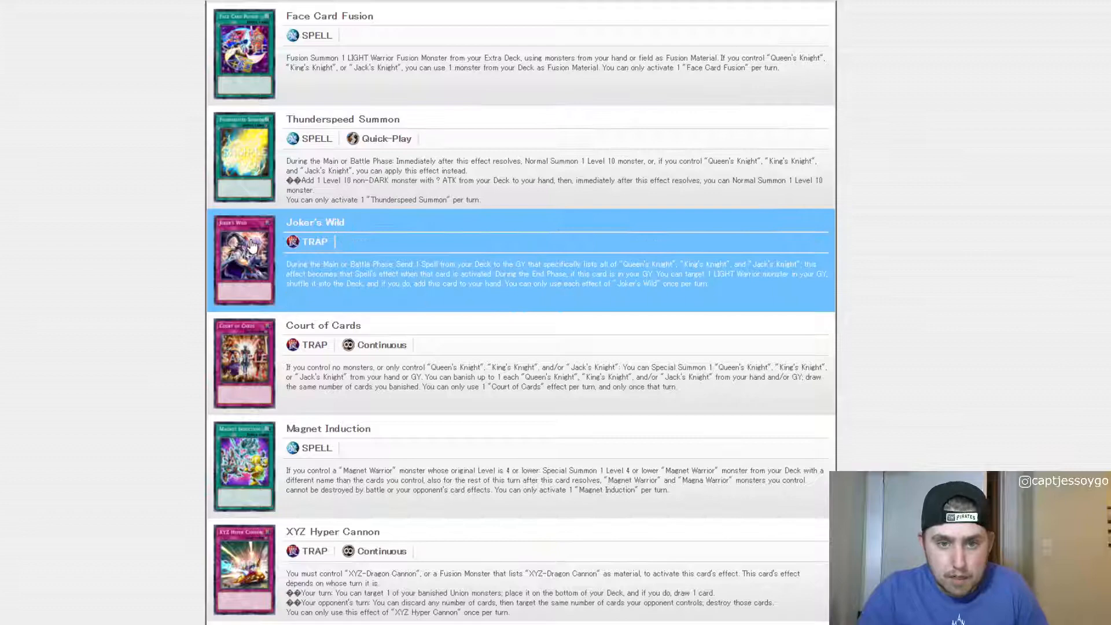
mouse_move(138, 307)
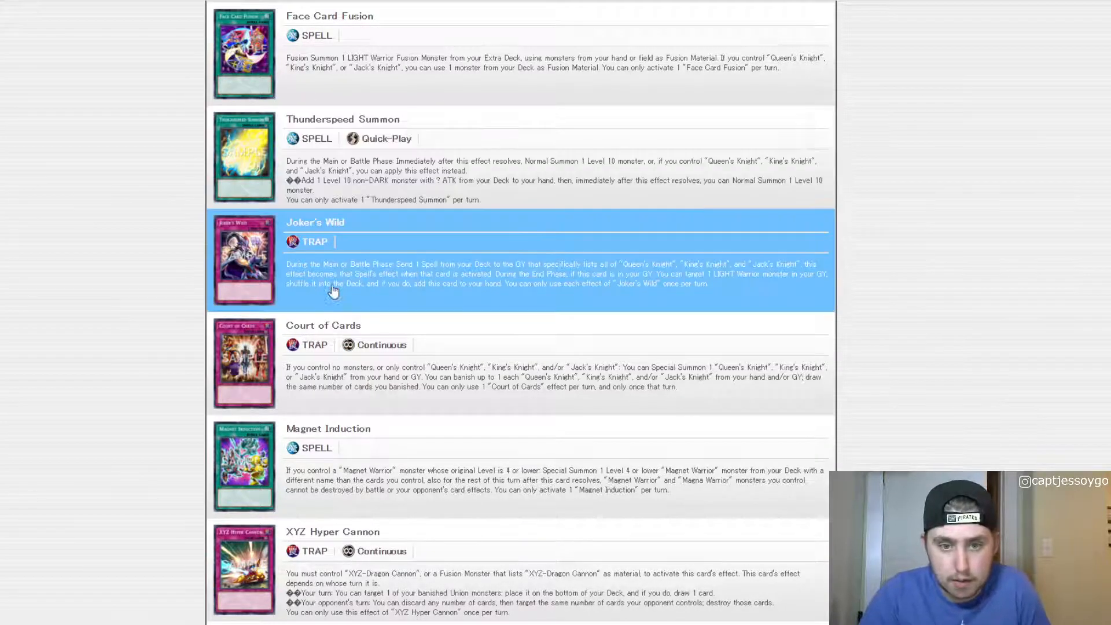
Scroll past Golden-Eyes Idol and Number F0: Utopic Draco Future to Crystal Girl
scroll("down", 3)
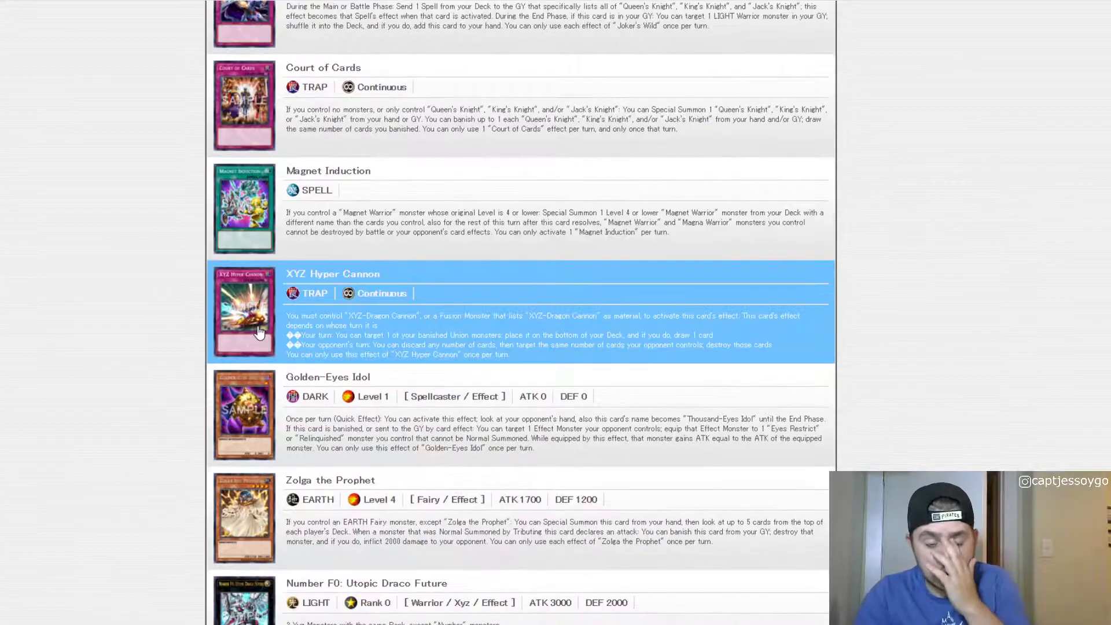
mouse_move(262, 406)
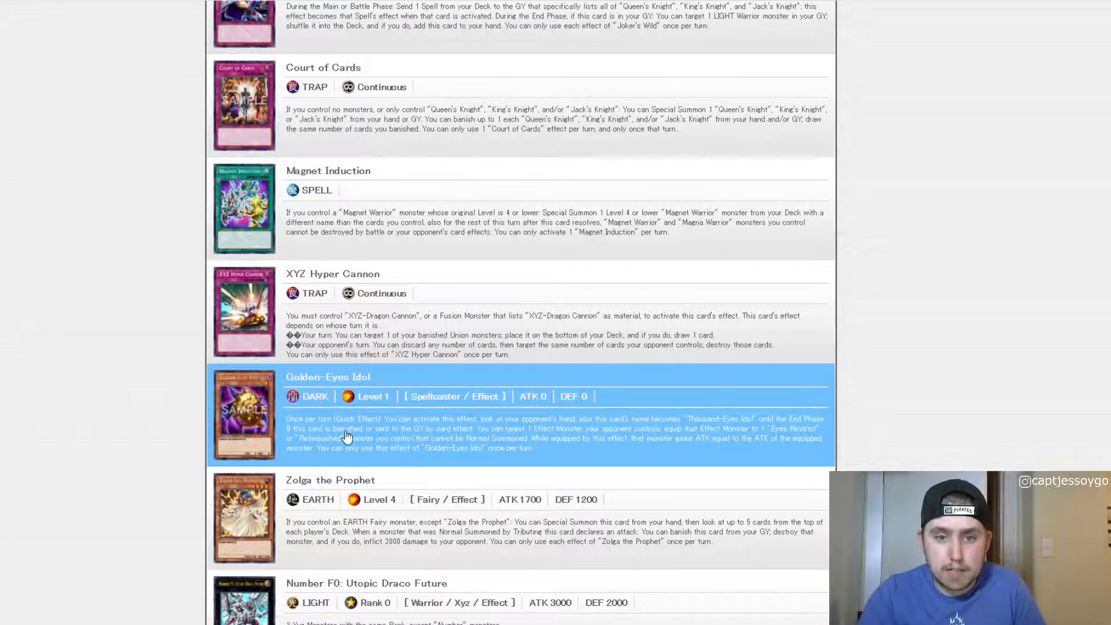
mouse_move(306, 158)
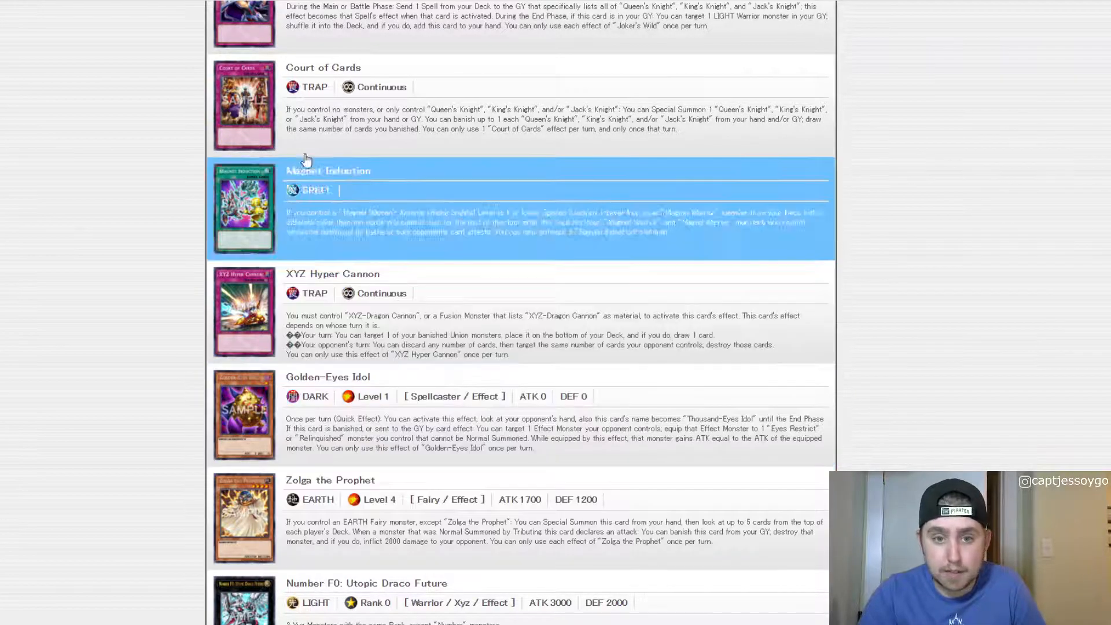
mouse_move(614, 360)
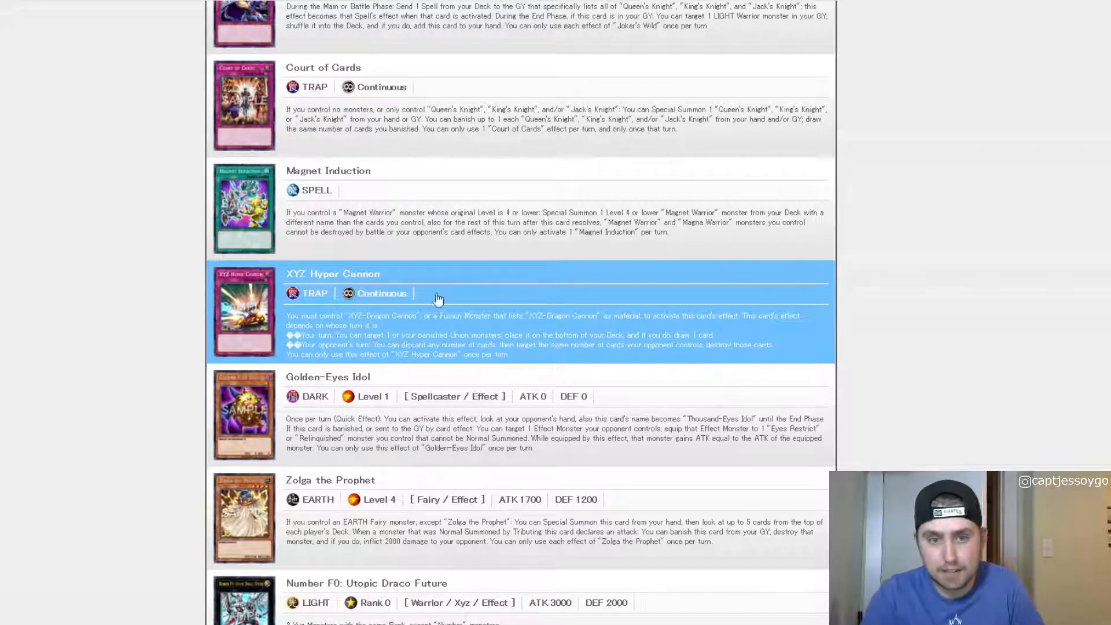
mouse_move(298, 409)
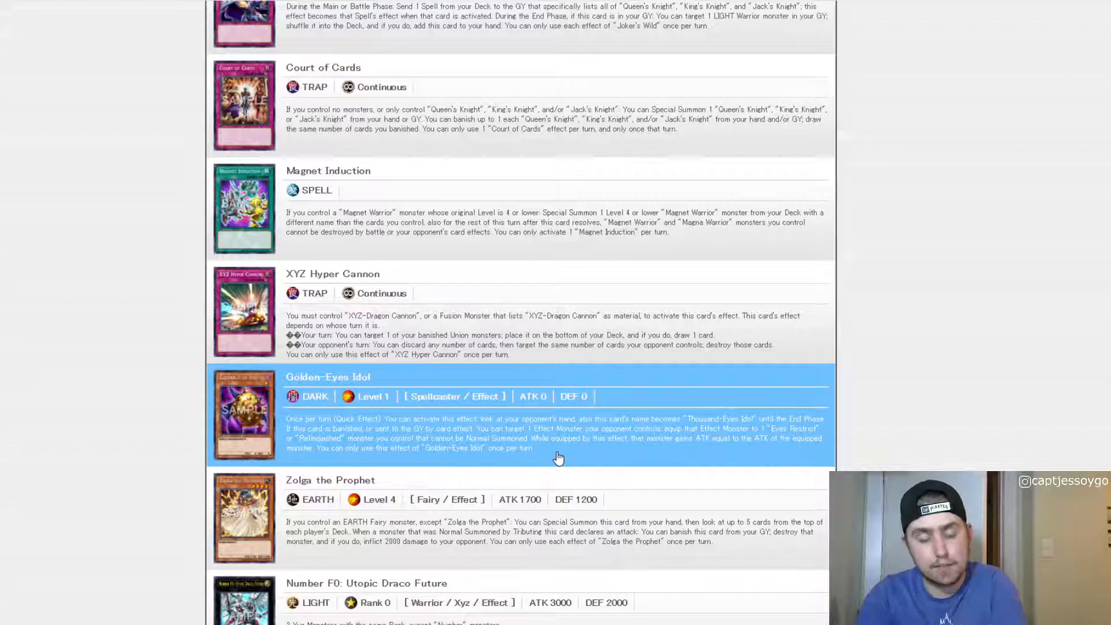
mouse_move(422, 424)
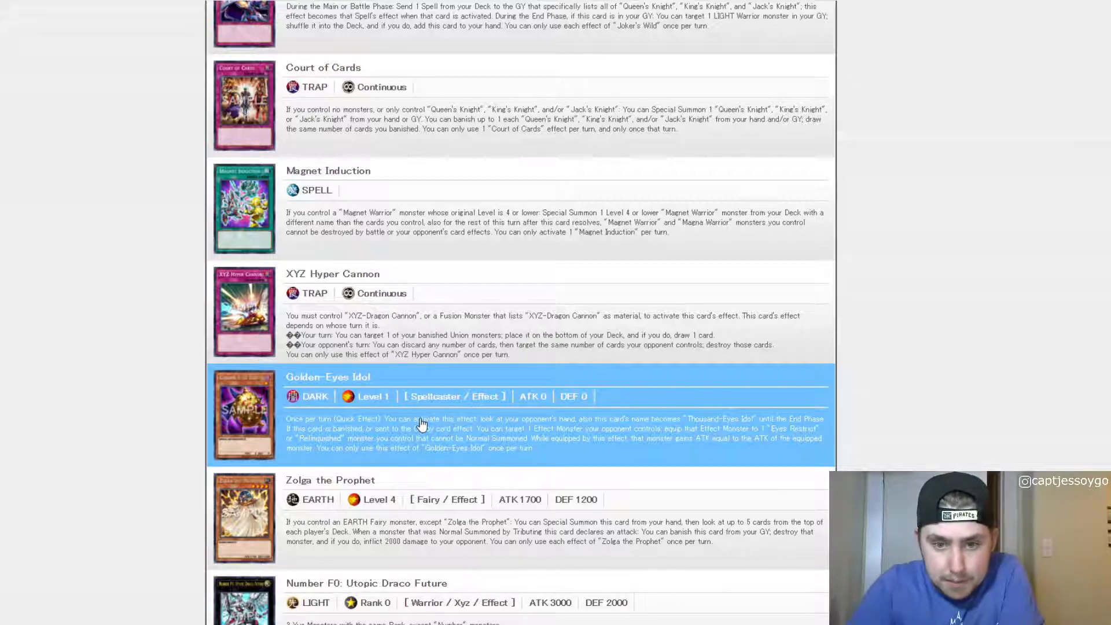
scroll("down", 3)
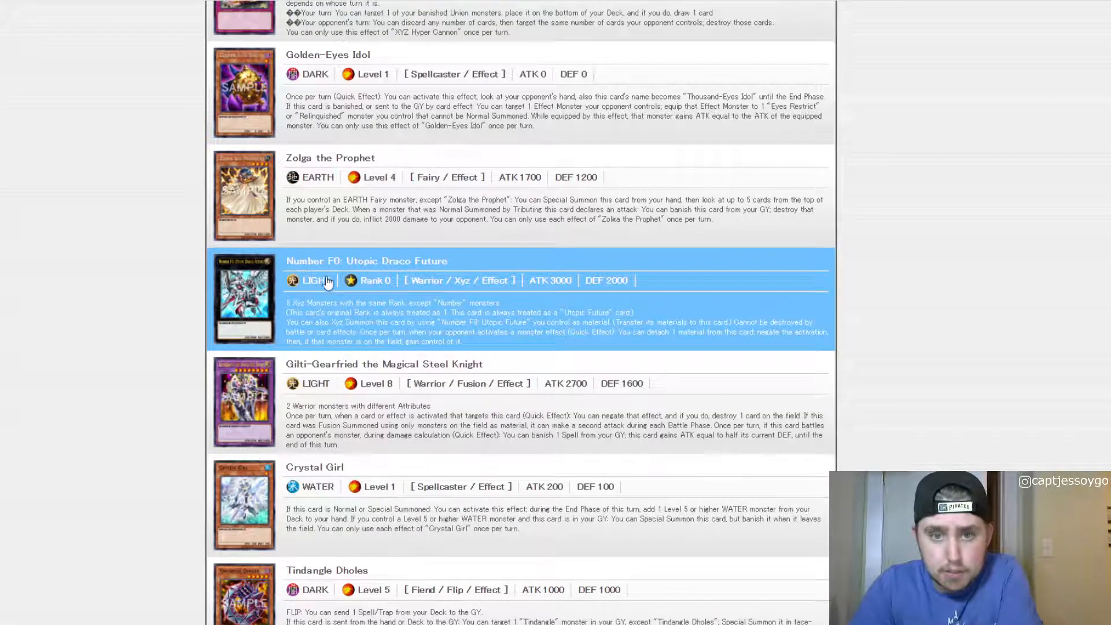
mouse_move(533, 316)
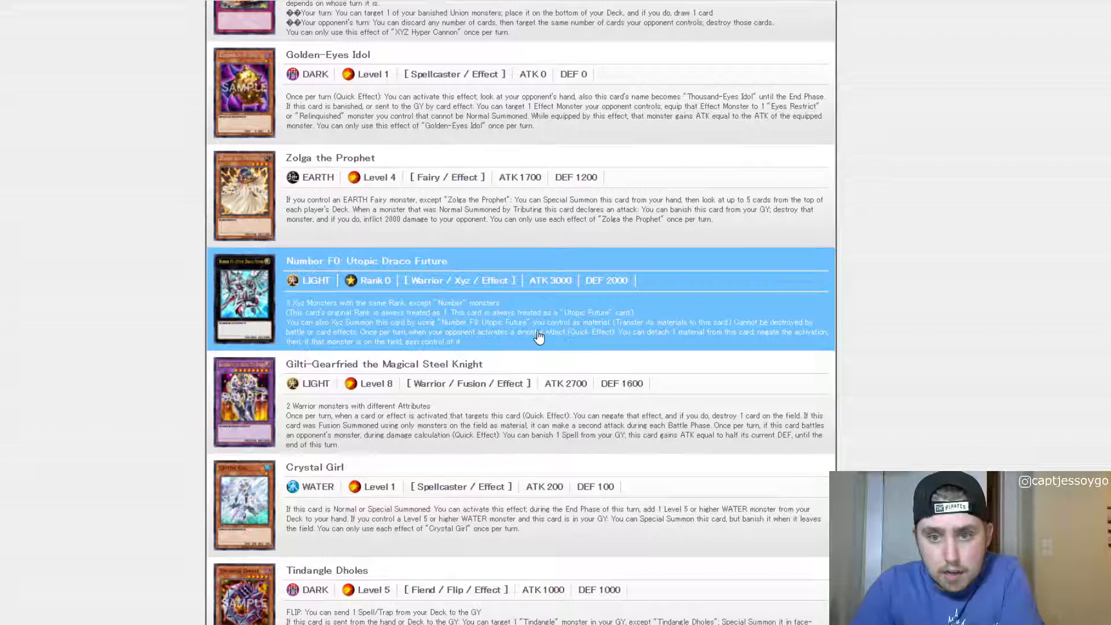
mouse_move(327, 343)
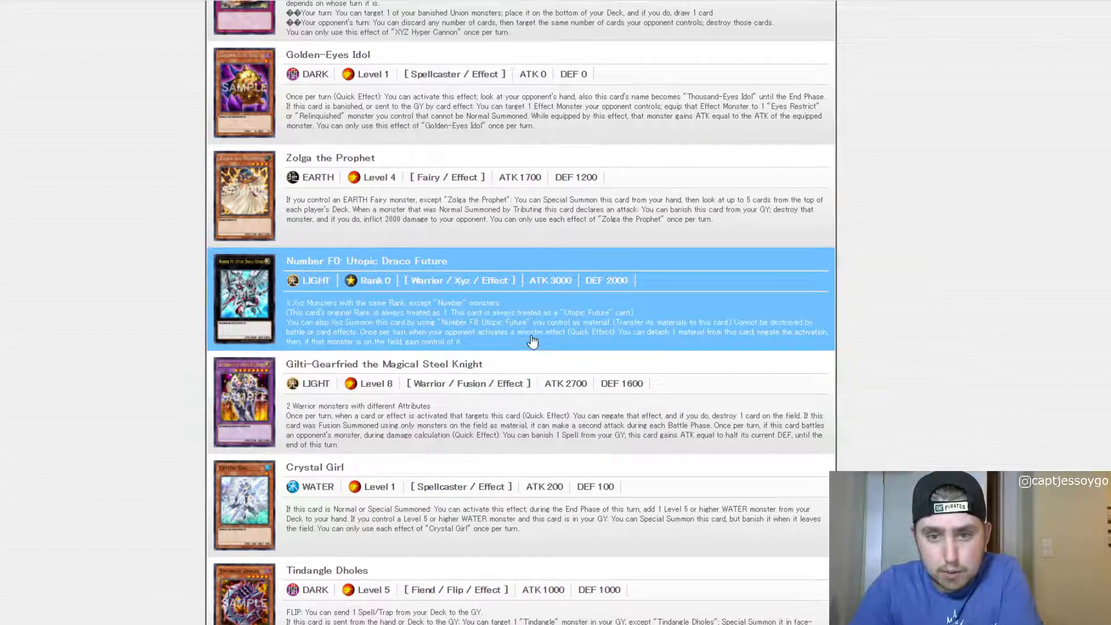
mouse_move(491, 335)
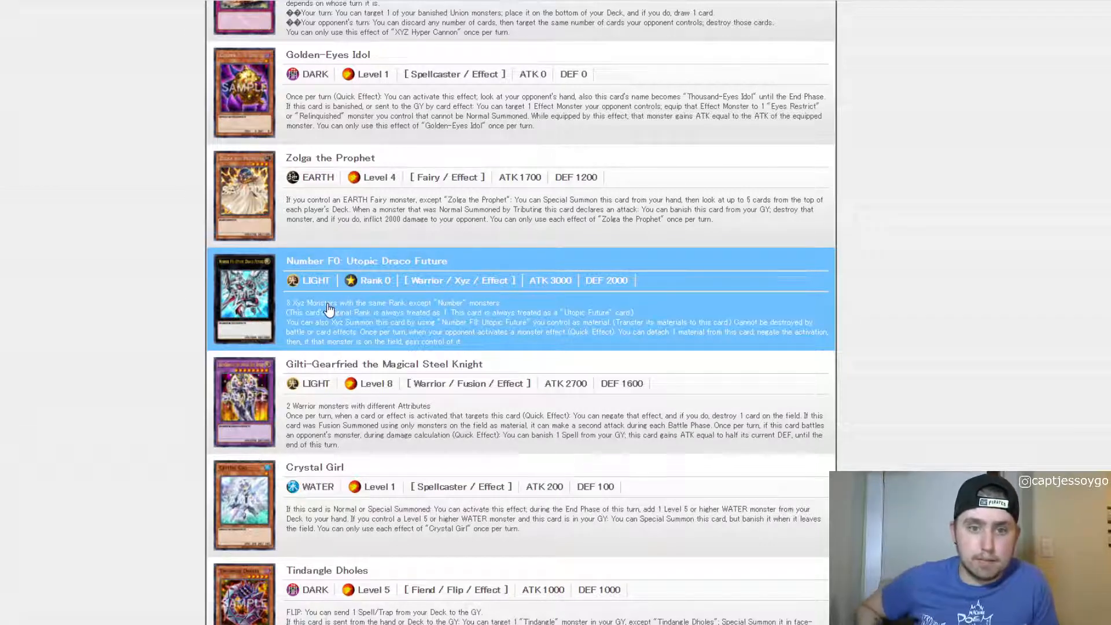
mouse_move(313, 283)
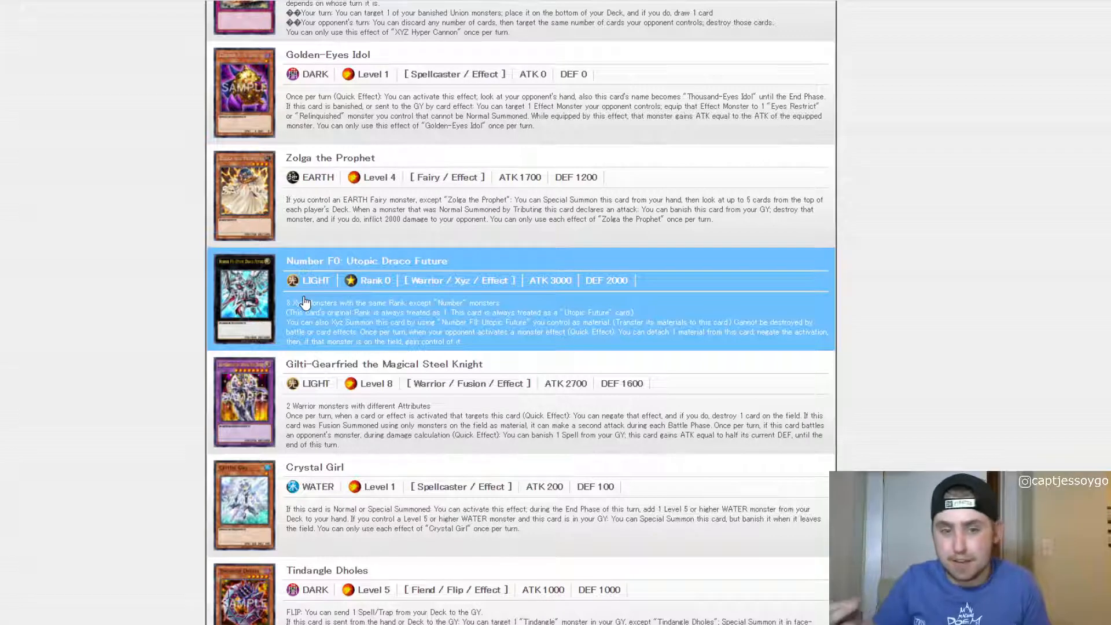
scroll("down", 3)
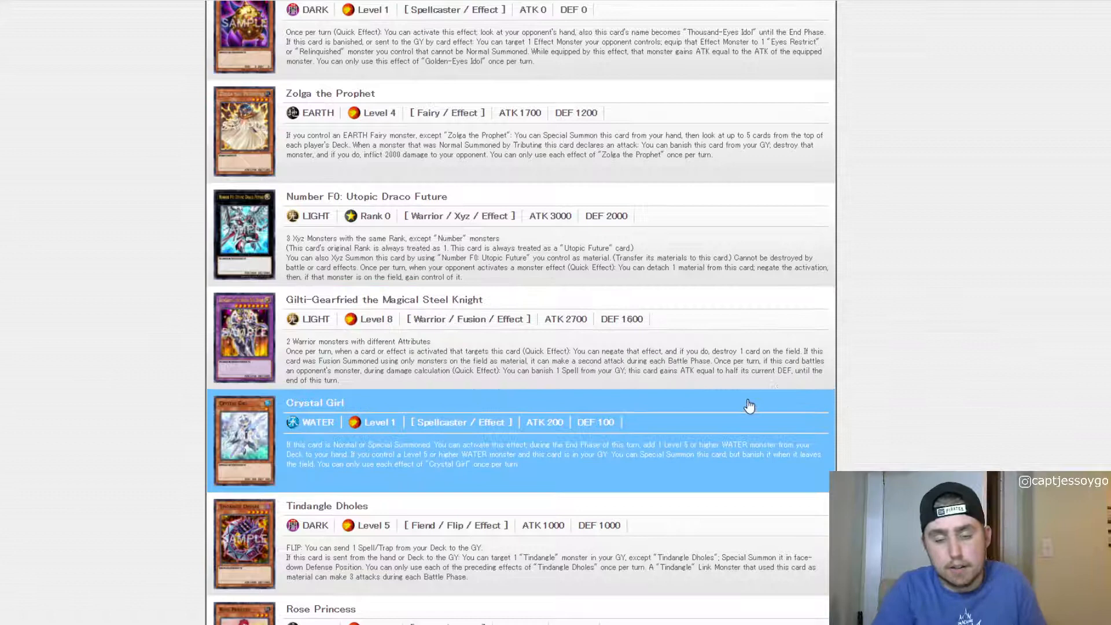
mouse_move(628, 312)
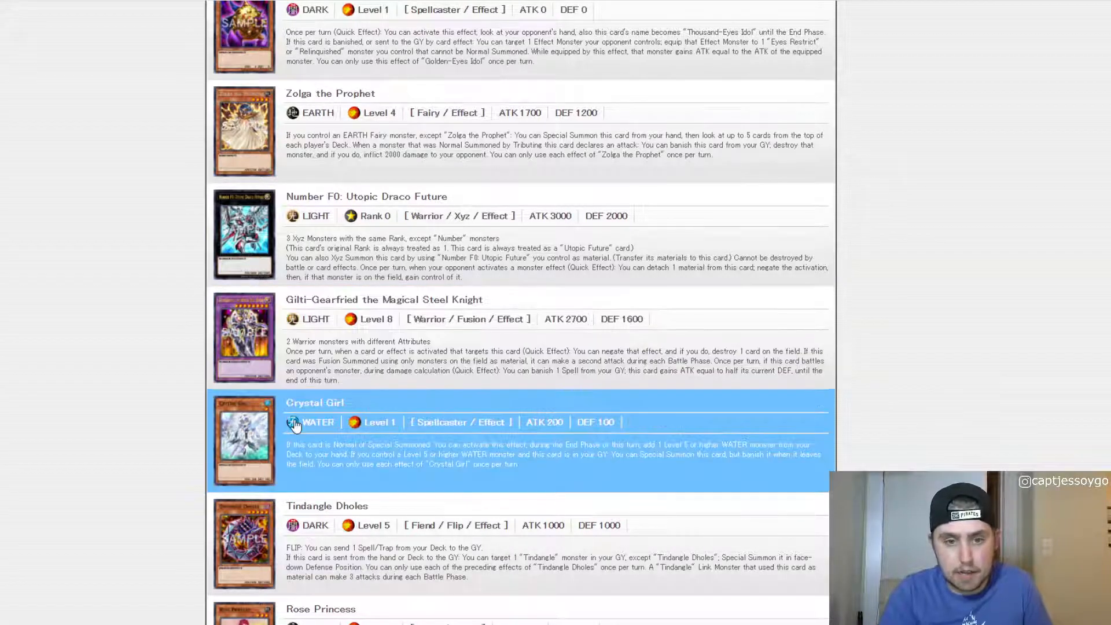
Scroll below Tindangle Dholes to show Rose Princess and Morph King Stygi-Gel
scroll("down", 3)
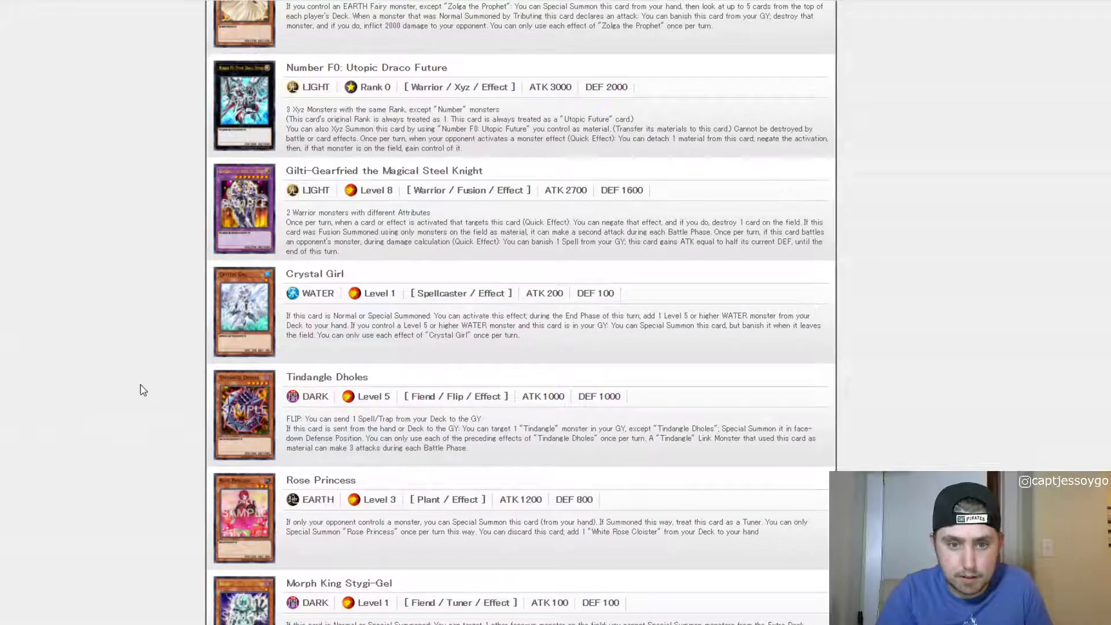
Scroll past White Rose Cloister, Pendulum Transfer and the Knight cards to Arcana Extra Joker
scroll("down", 3)
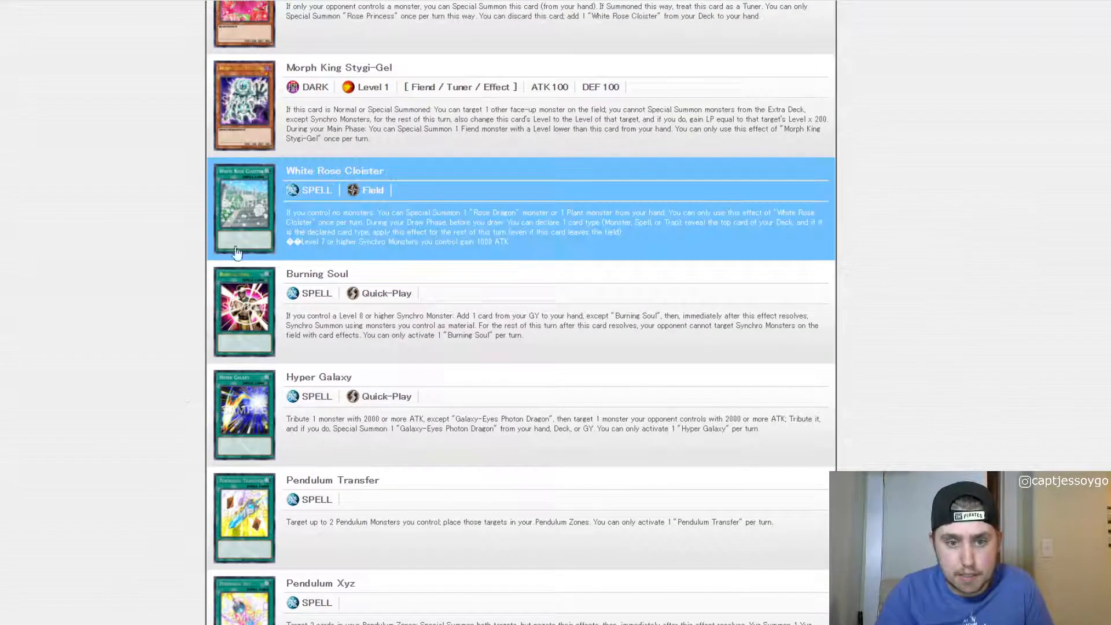
mouse_move(549, 404)
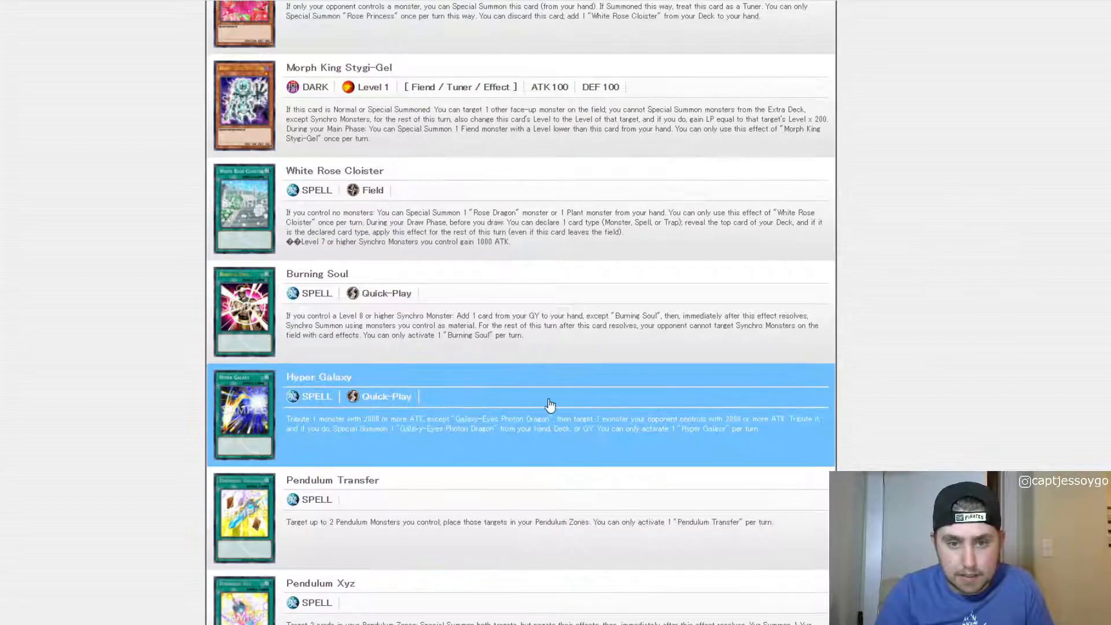
scroll("down", 3)
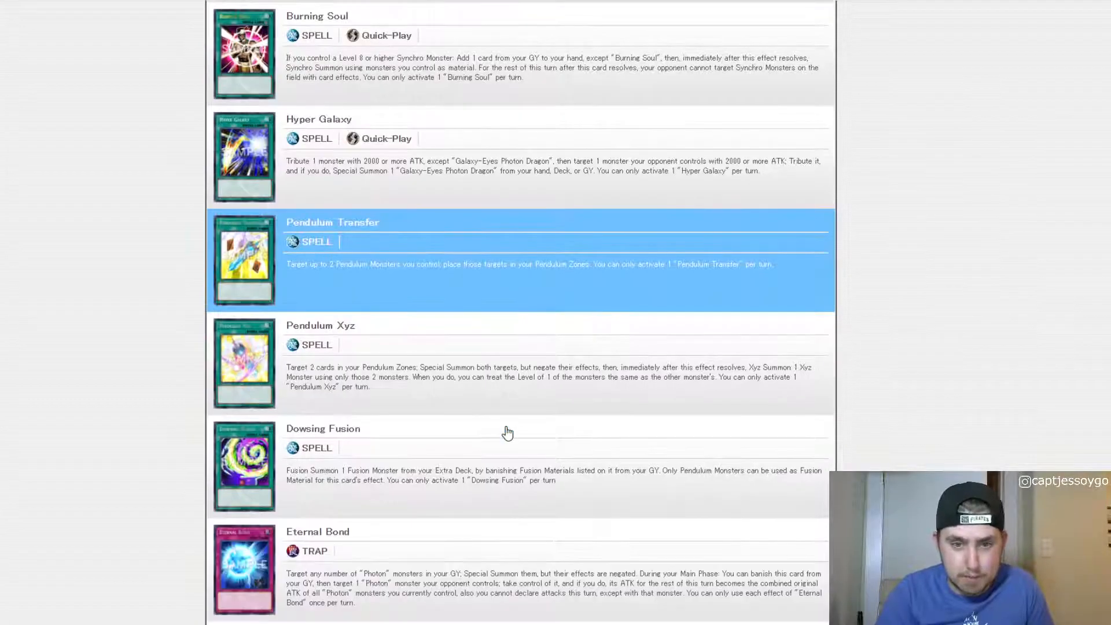
left_click(508, 431)
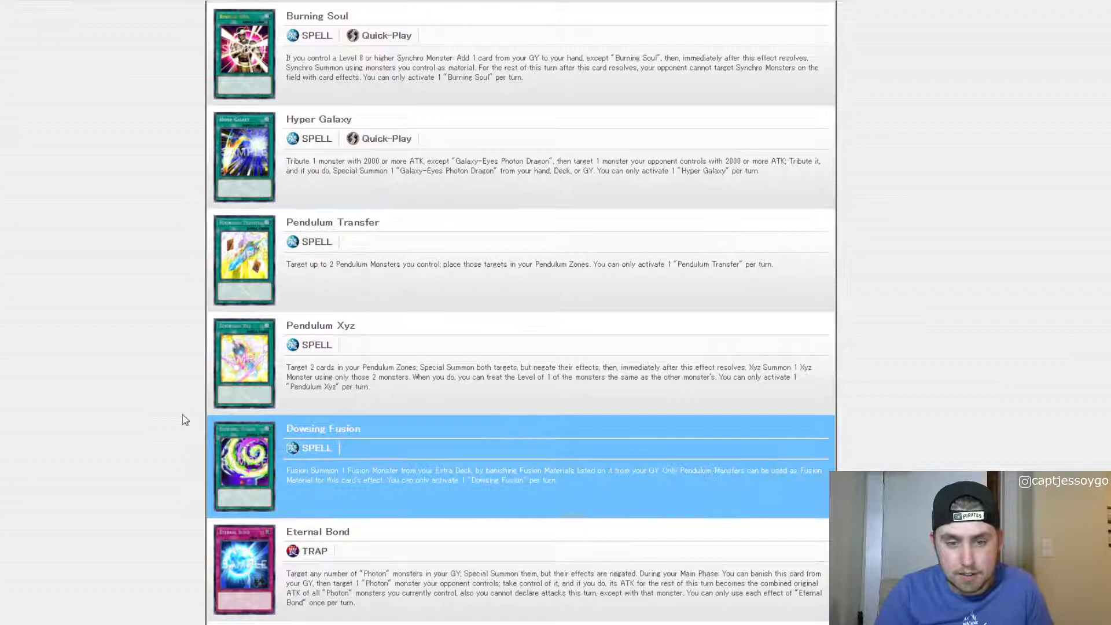
scroll("down", 3)
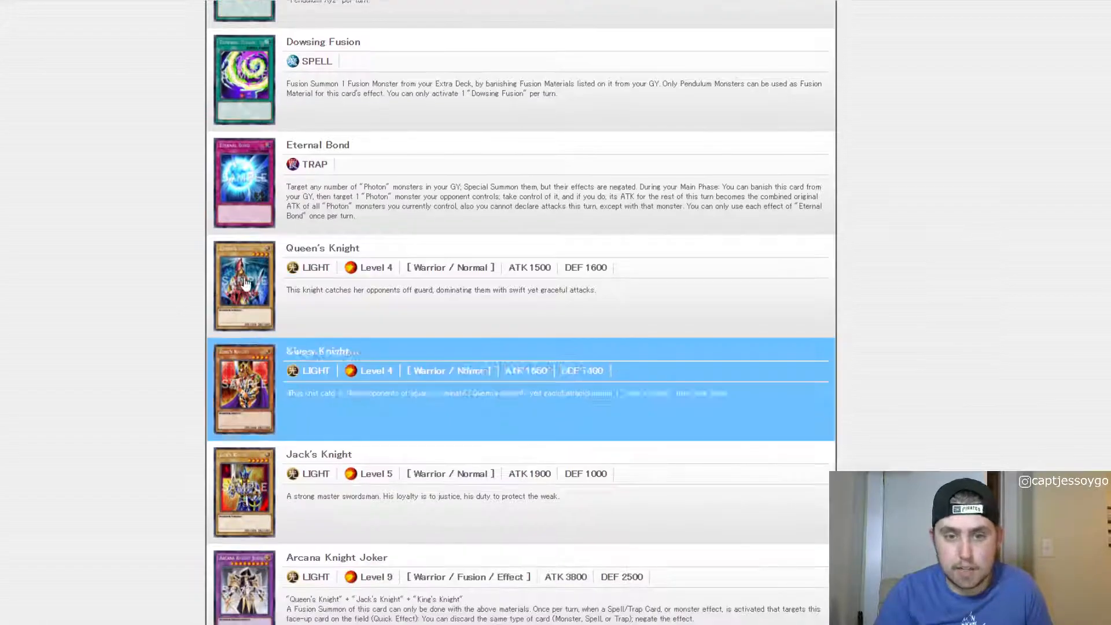
scroll("down", 3)
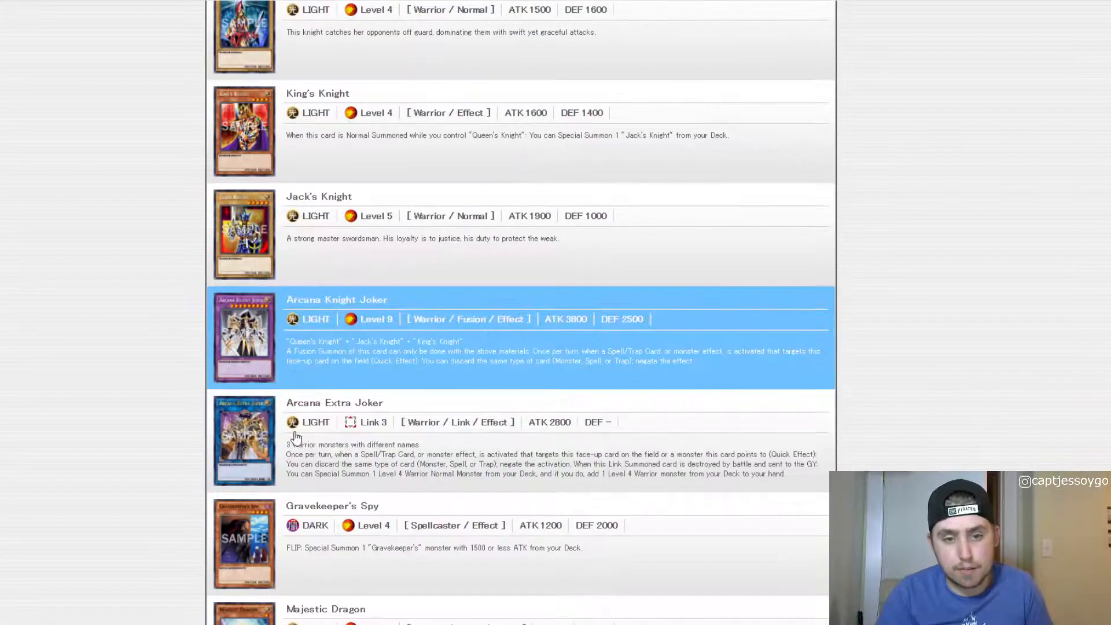
mouse_move(269, 458)
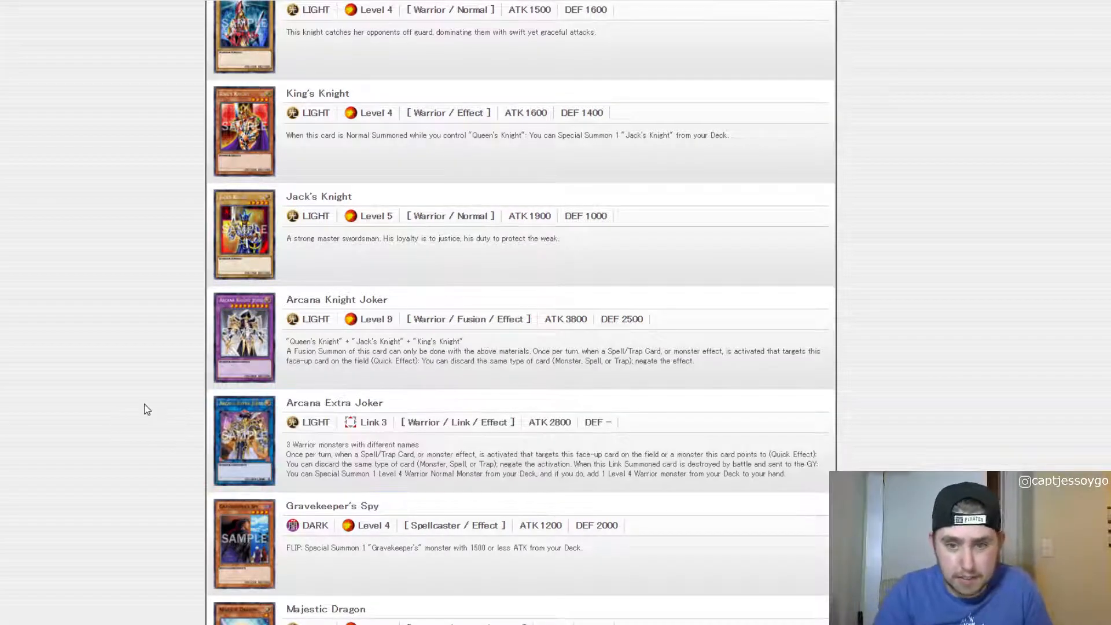
mouse_move(160, 409)
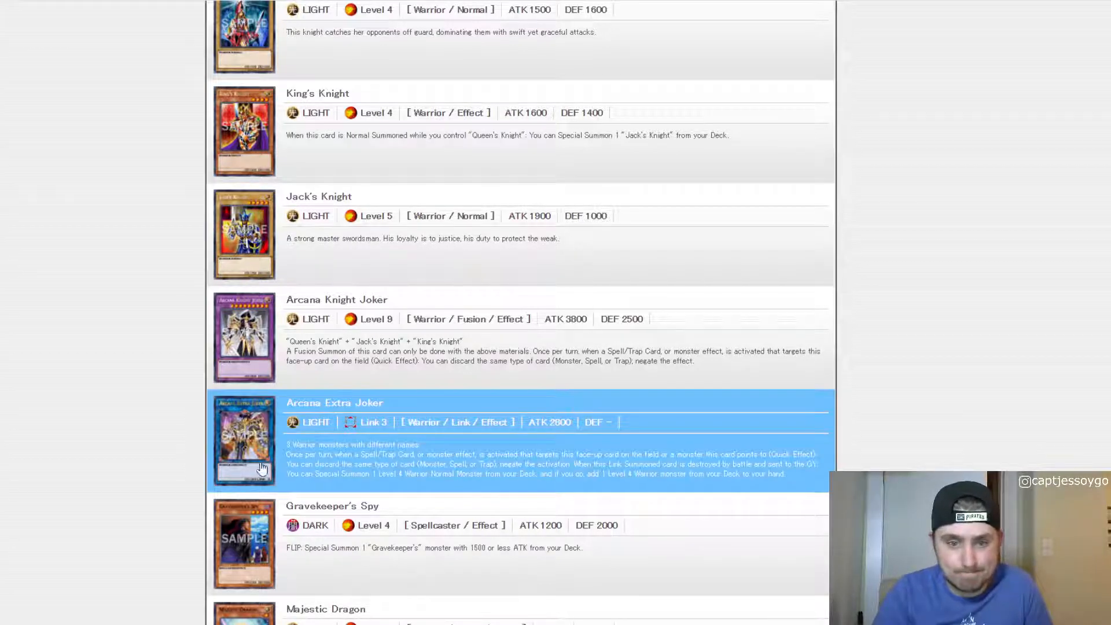
mouse_move(145, 464)
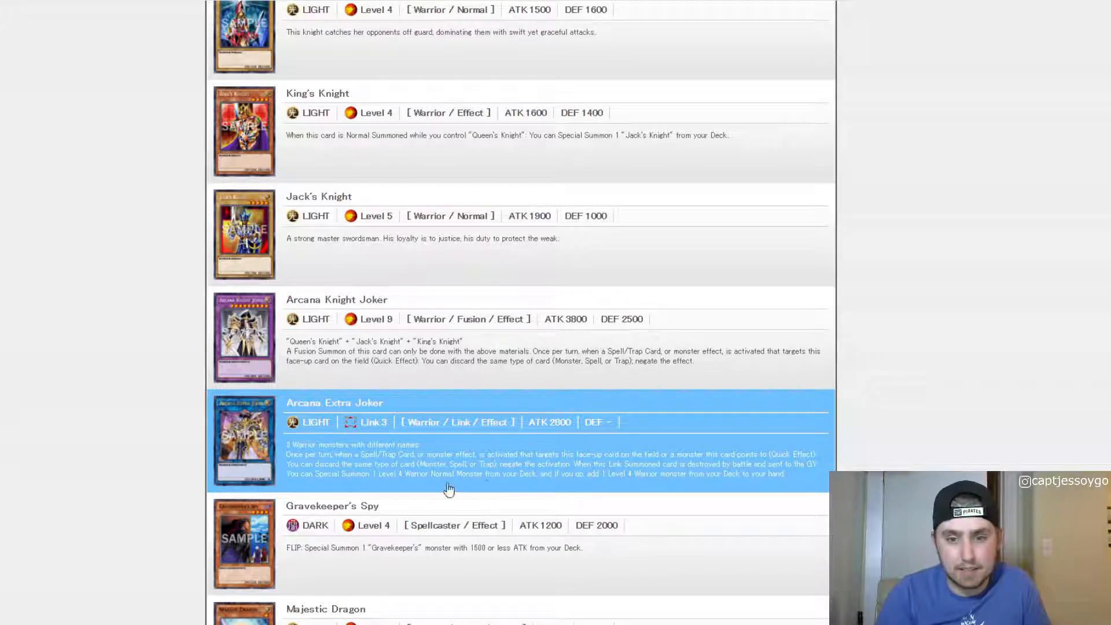
mouse_move(808, 484)
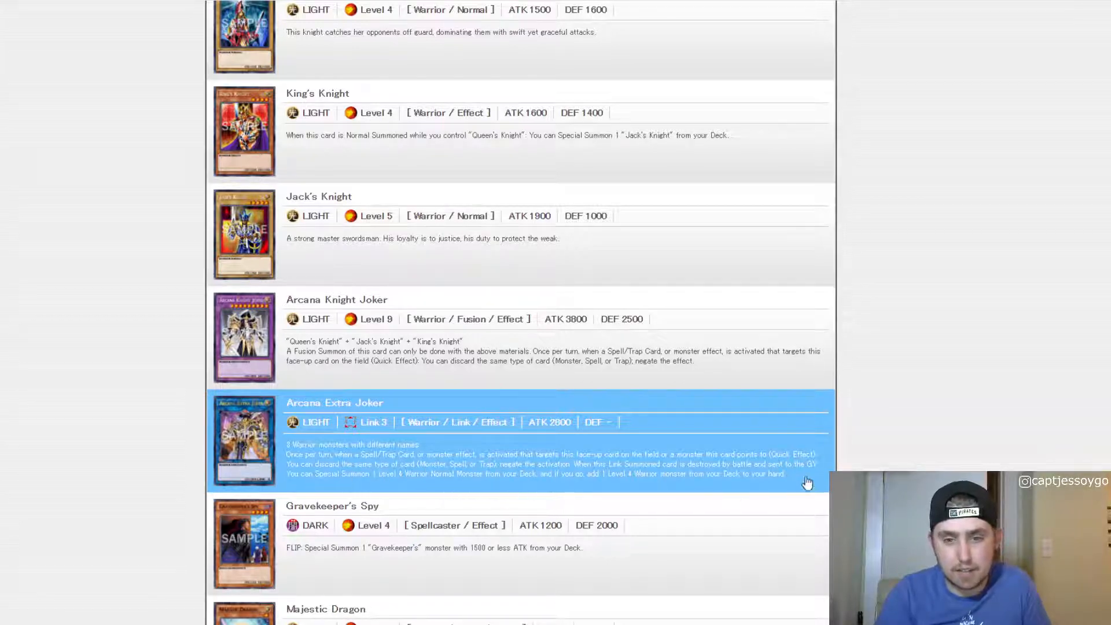
mouse_move(376, 494)
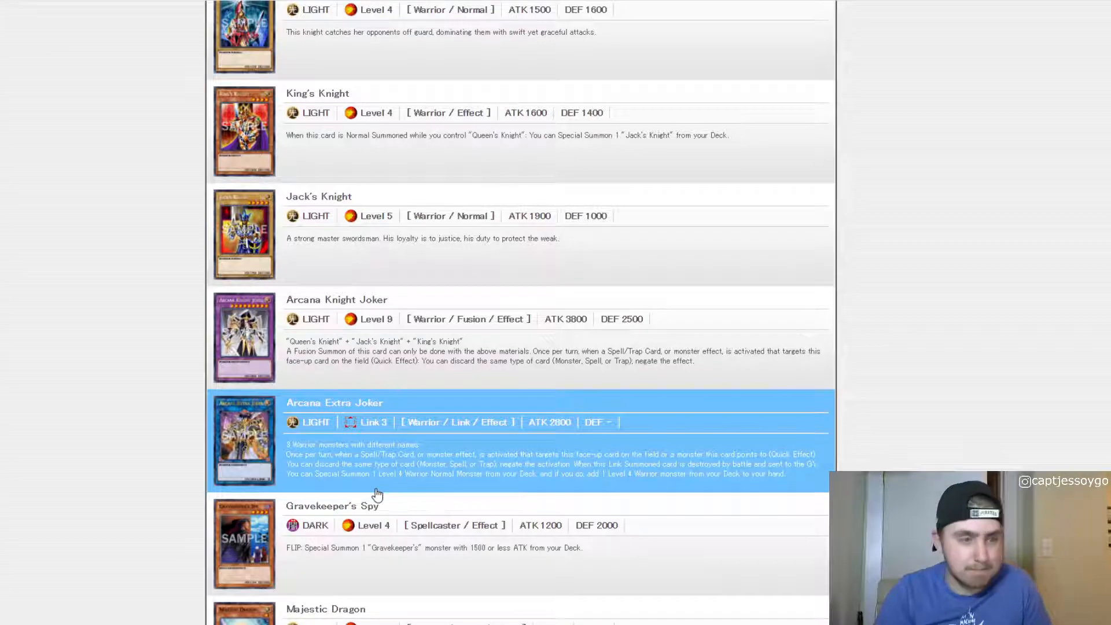
Scroll below Gravekeeper's Spy to reveal Majestic Dragon, Stardust Xiaolong and Rescue Rabbit
scroll("down", 3)
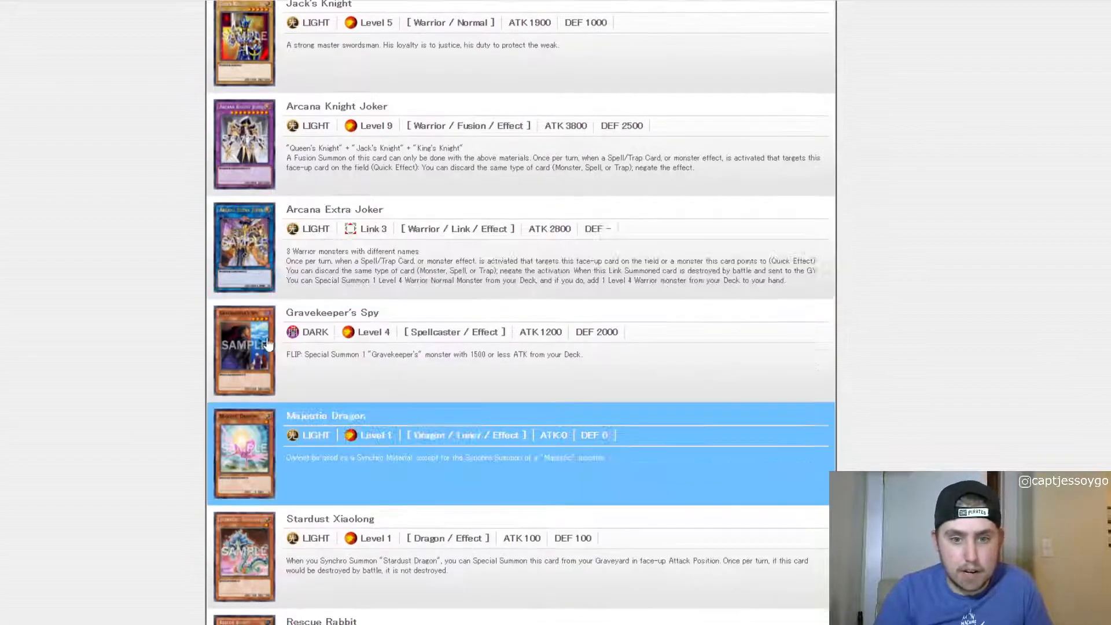
mouse_move(212, 252)
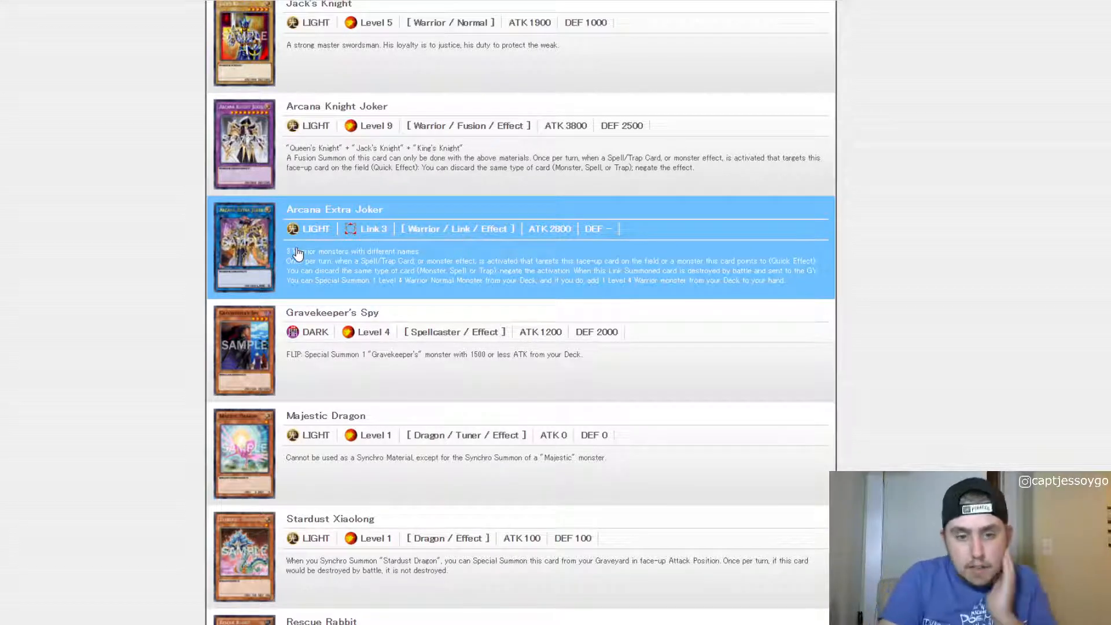
Scroll past Rescue Rabbit and the ZW monsters to Baxia, Brightness of the Yang Zing
scroll("down", 3)
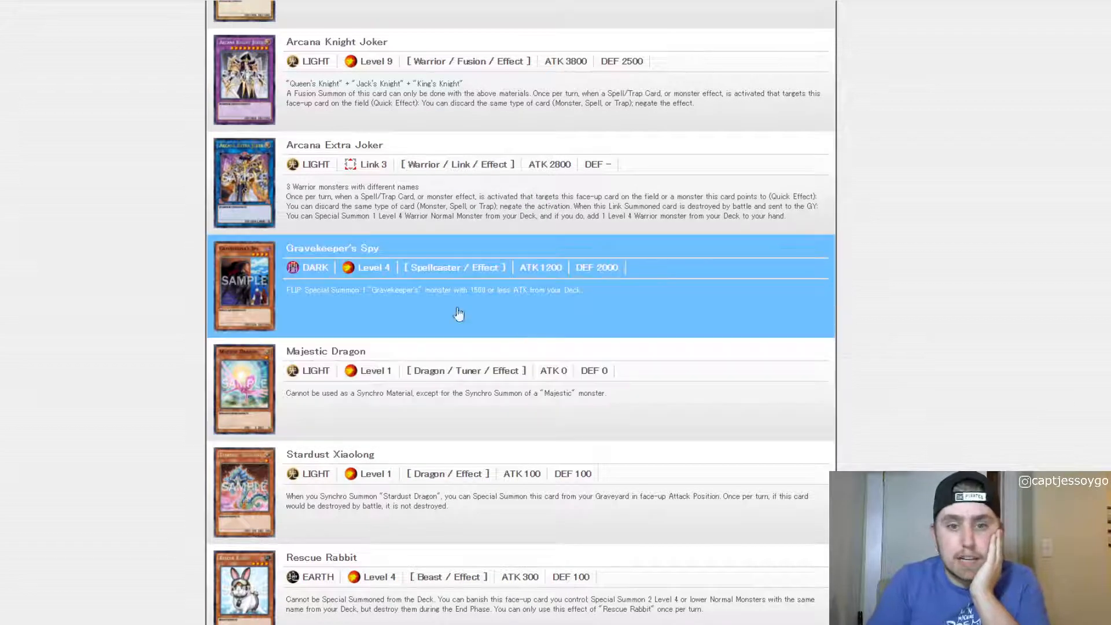
mouse_move(425, 290)
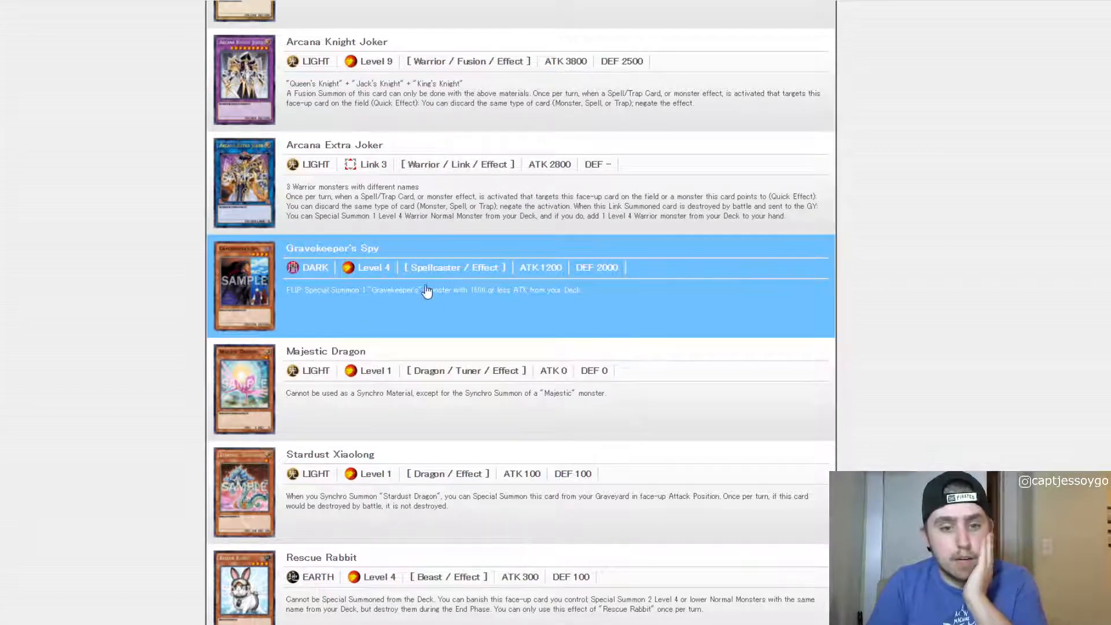
mouse_move(499, 268)
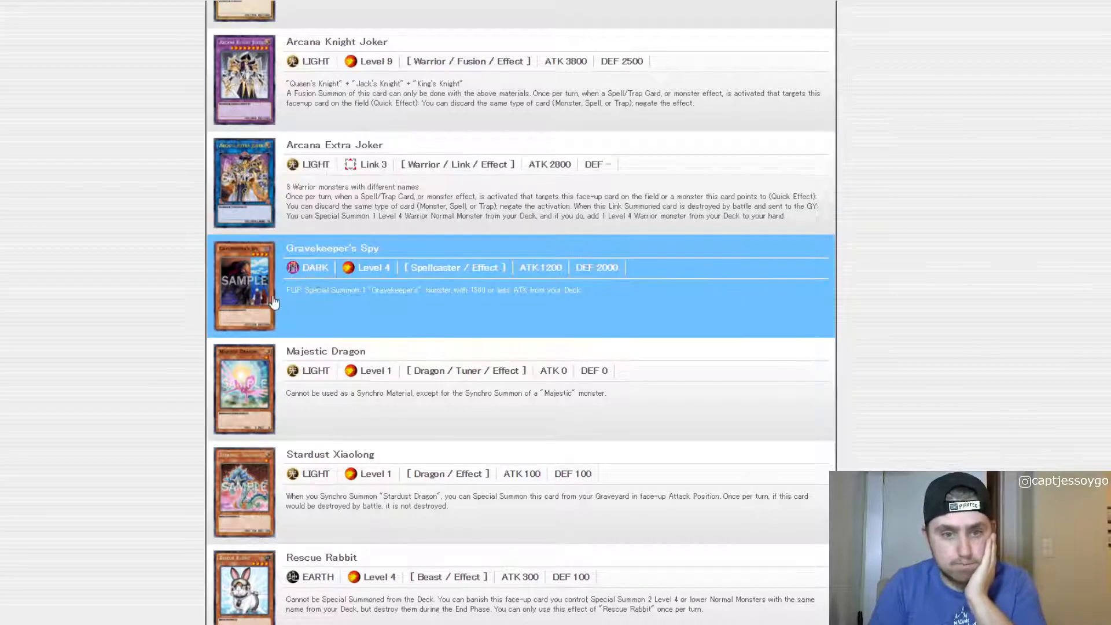
scroll("down", 3)
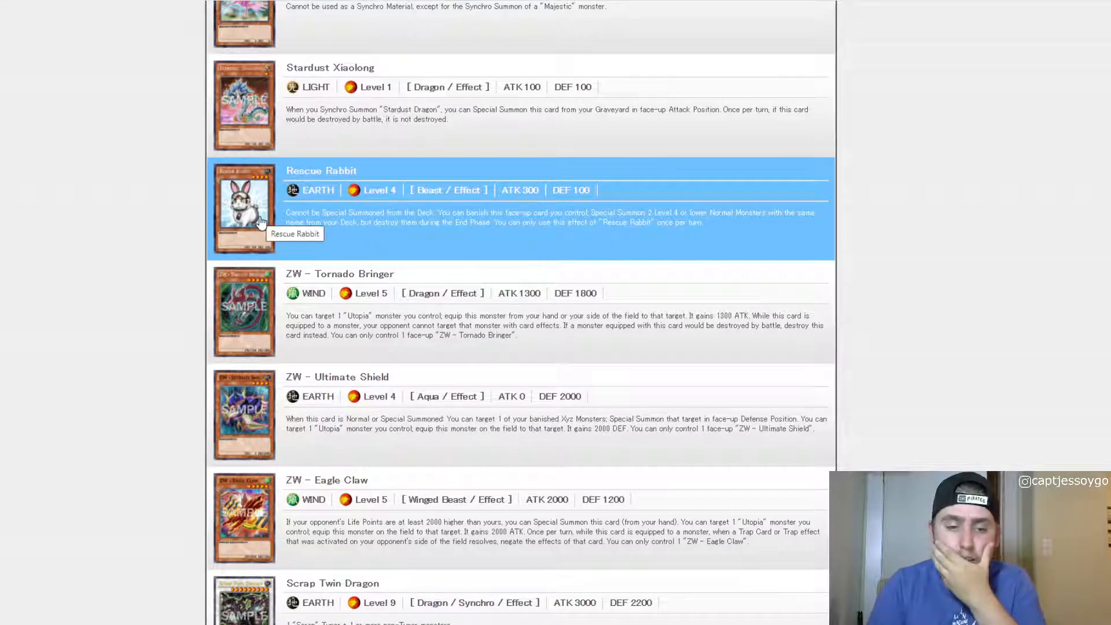
mouse_move(339, 249)
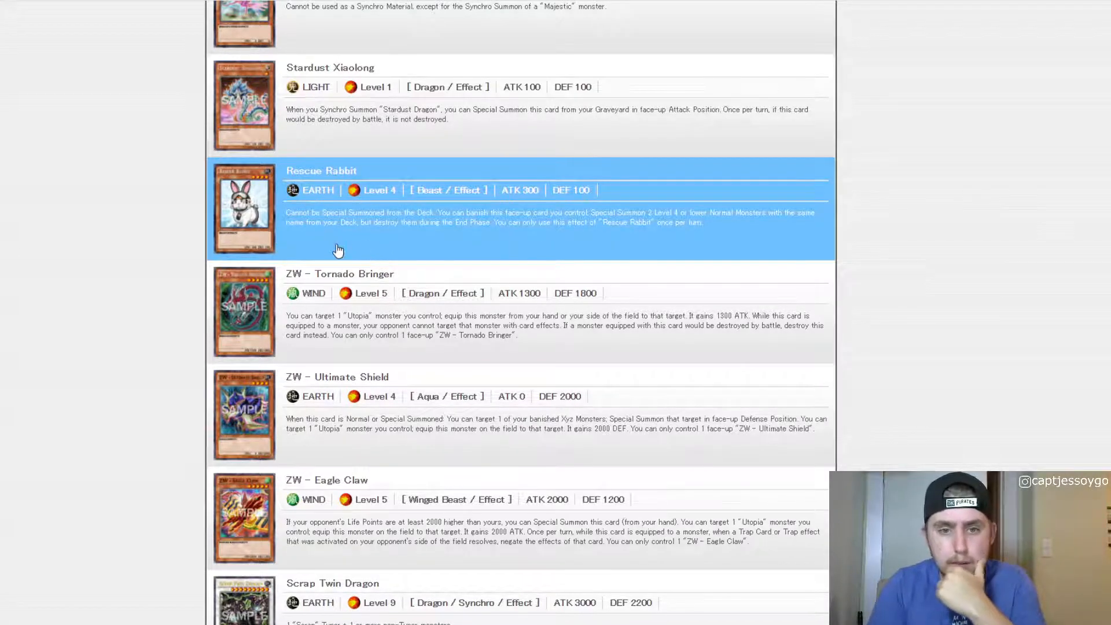
scroll("down", 3)
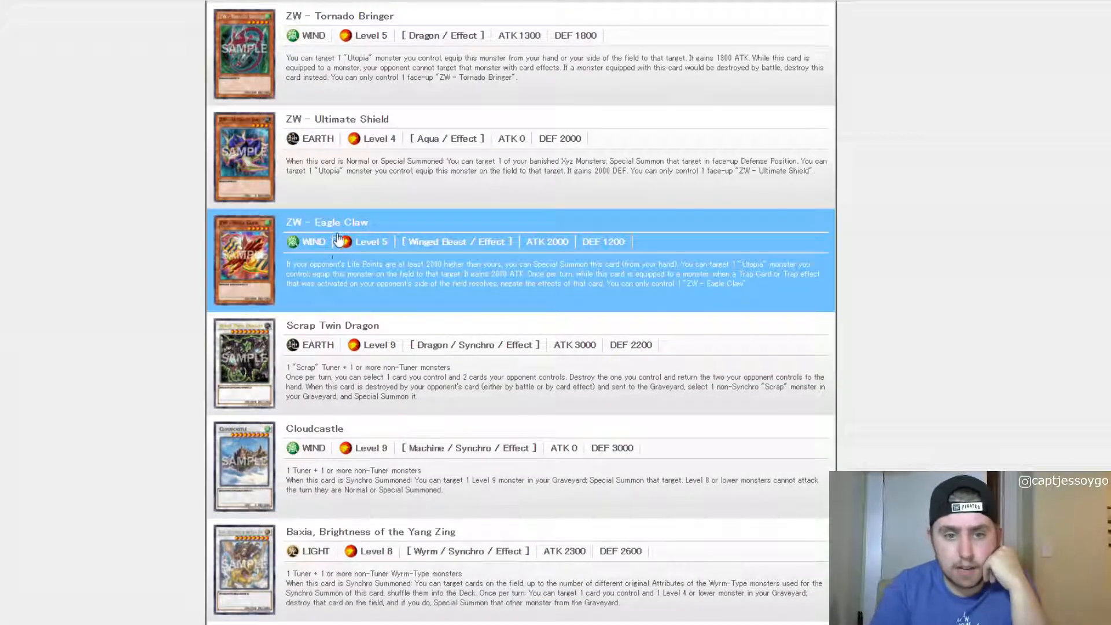
Scroll through the Synchro and Xyz monsters to Infinite Cards and Pot of Duality
scroll("down", 3)
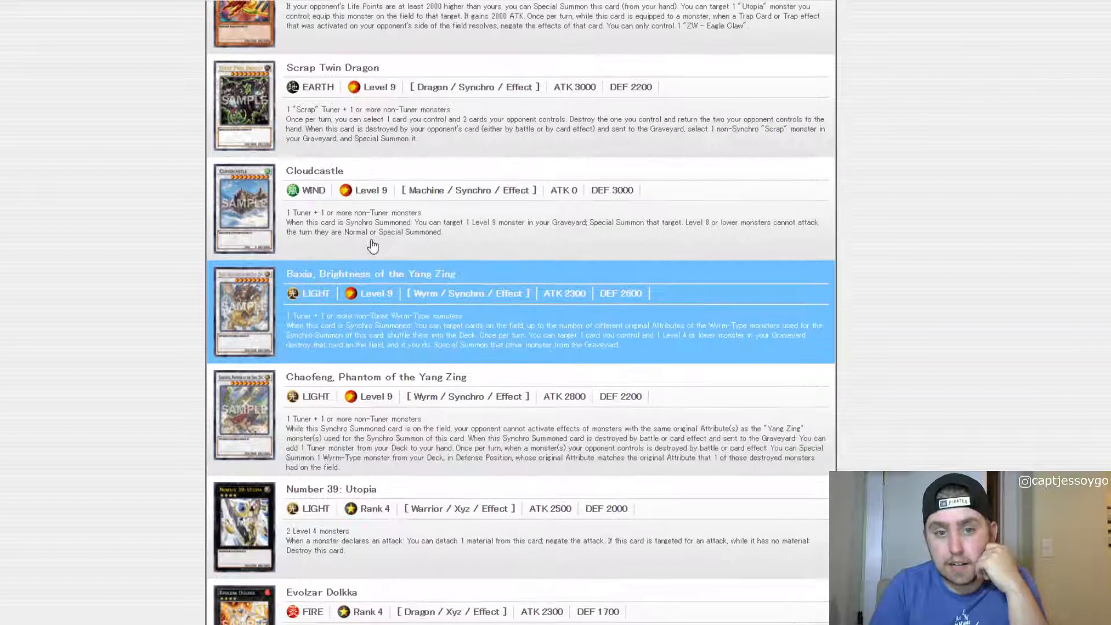
mouse_move(347, 227)
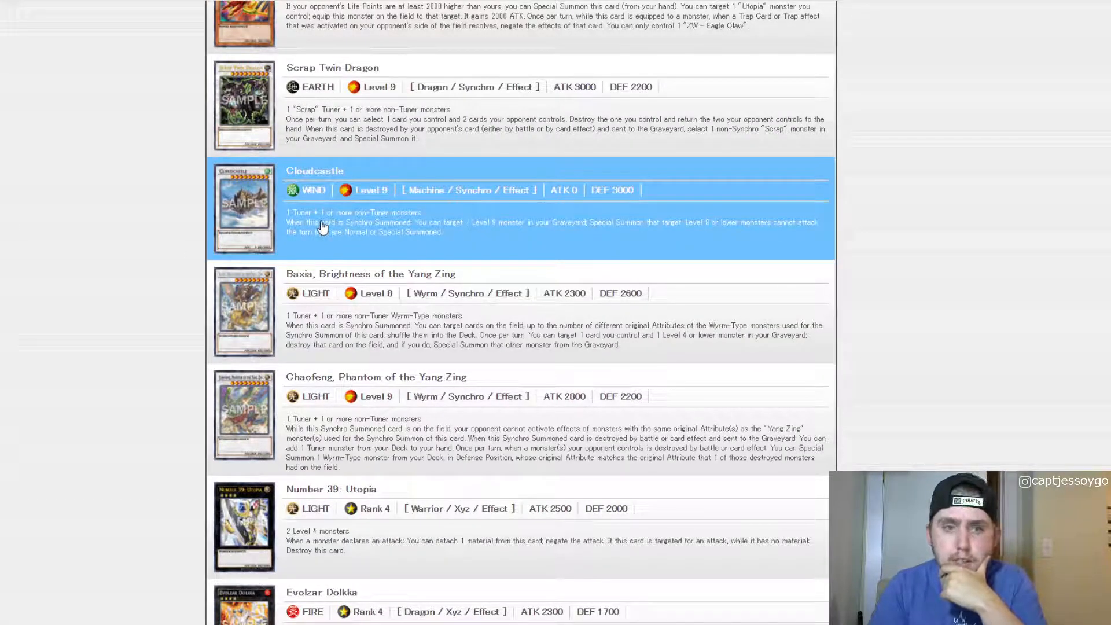
mouse_move(483, 239)
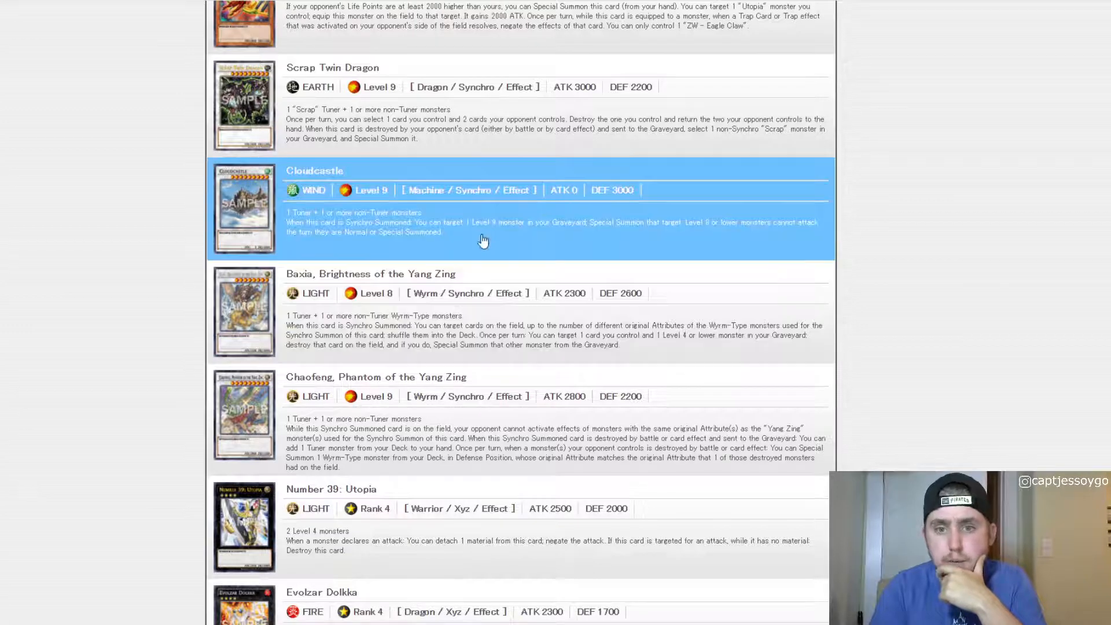
scroll("down", 3)
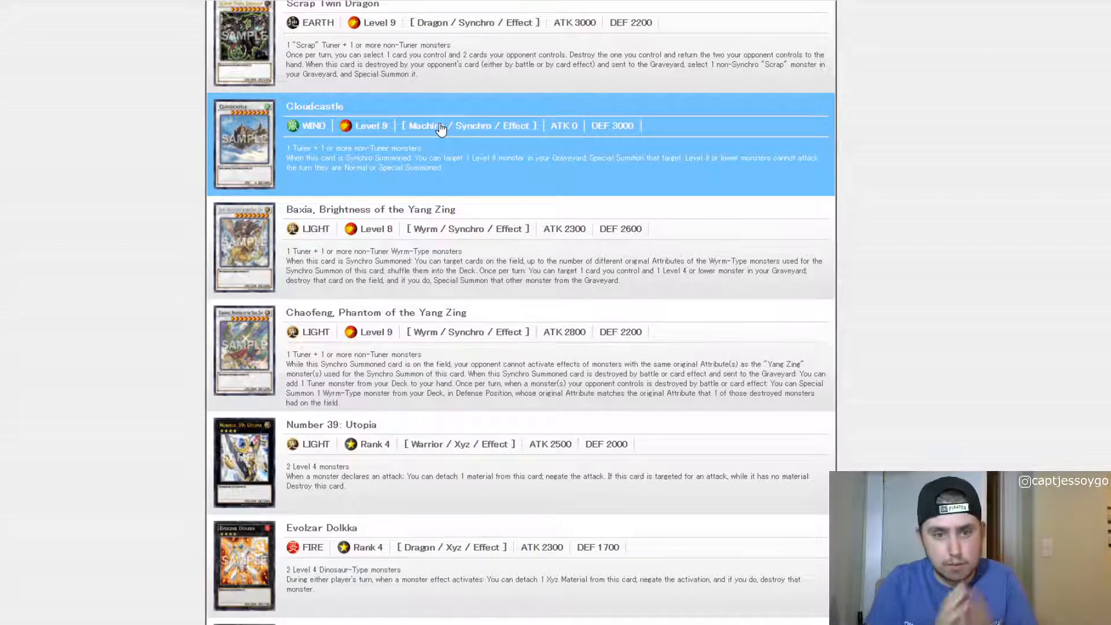
scroll("down", 3)
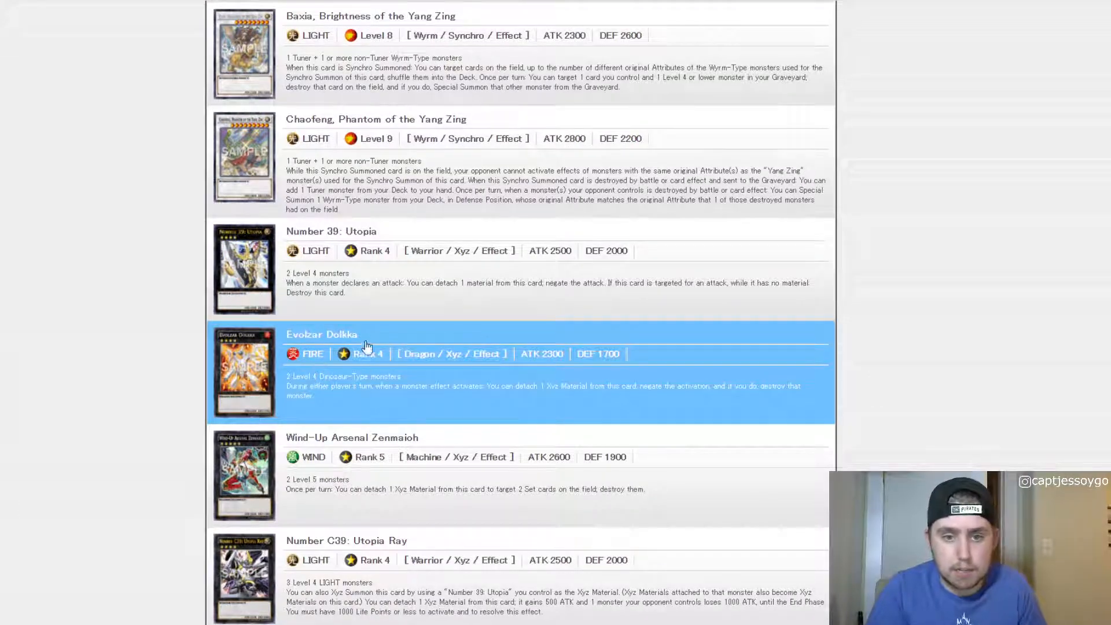
scroll("down", 3)
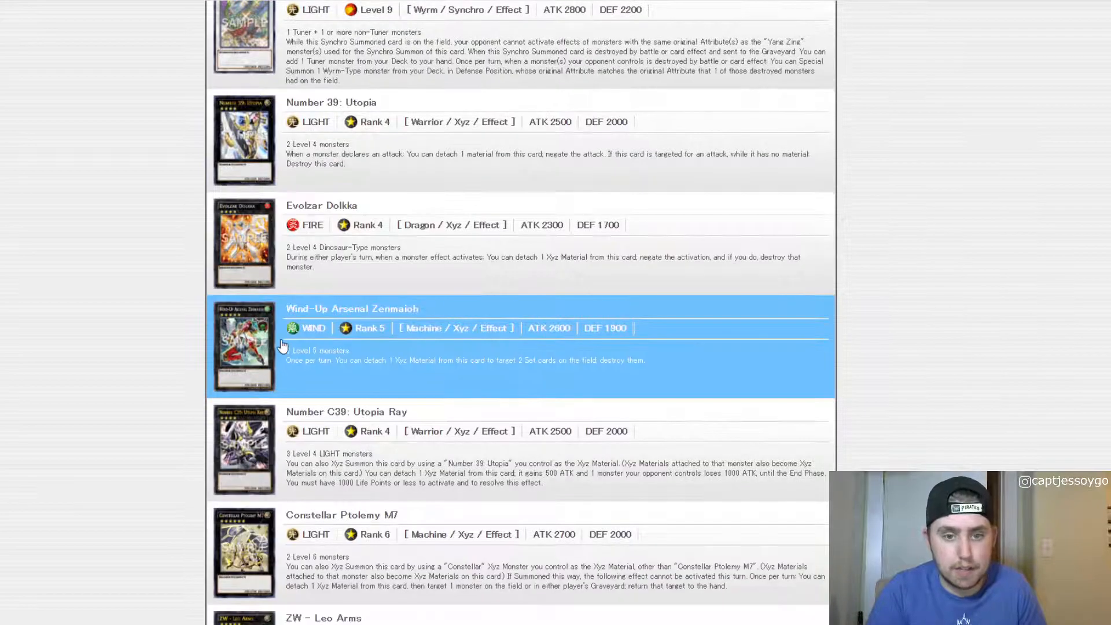
mouse_move(332, 289)
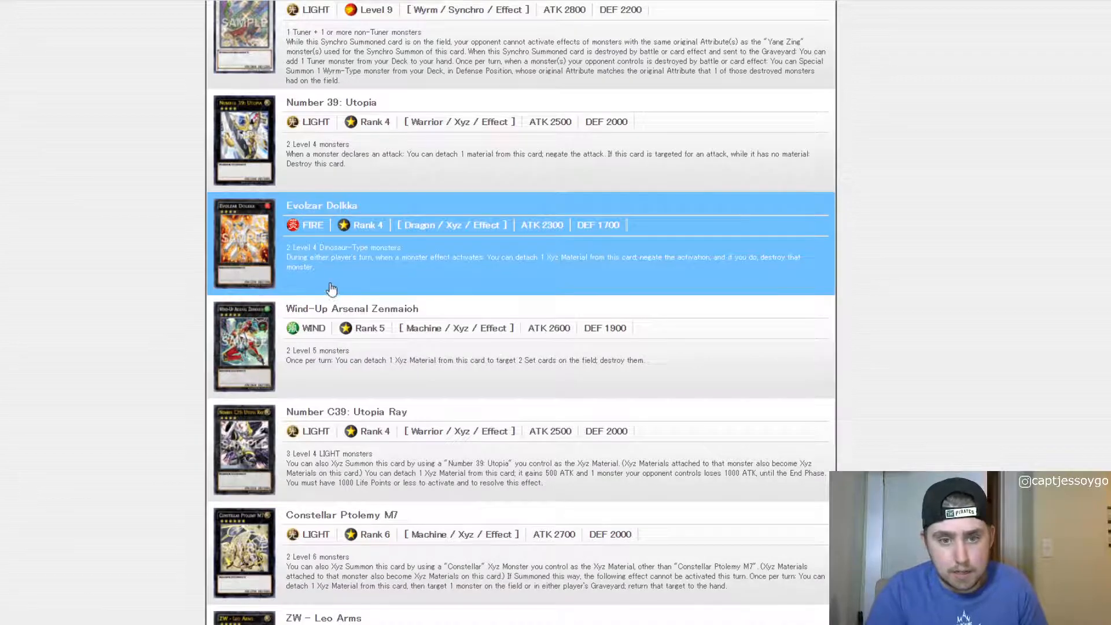
scroll("down", 3)
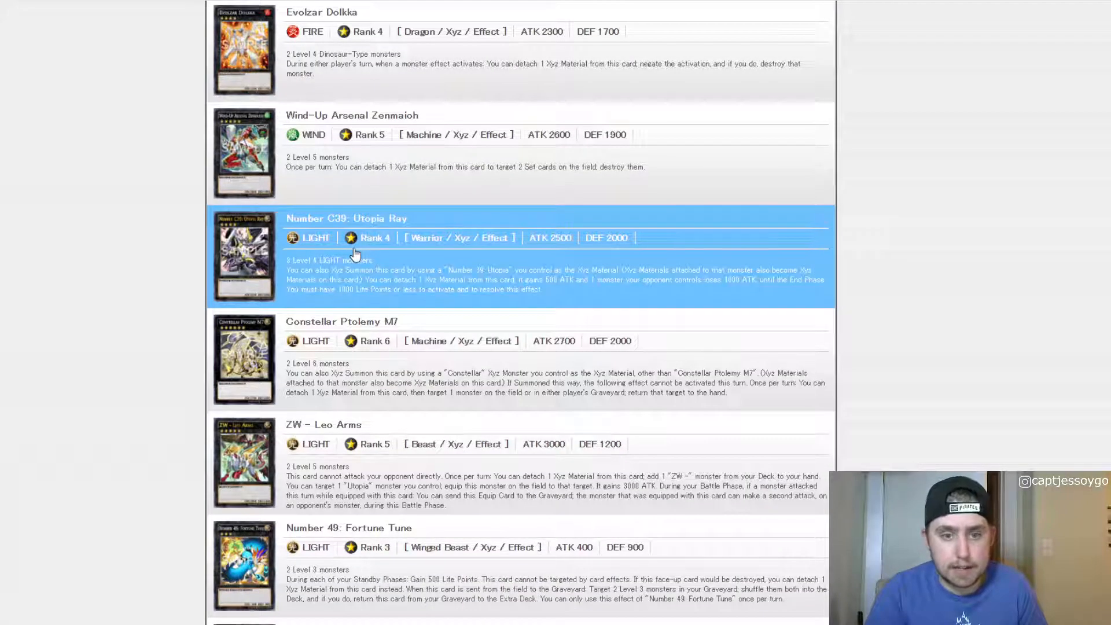
scroll("down", 3)
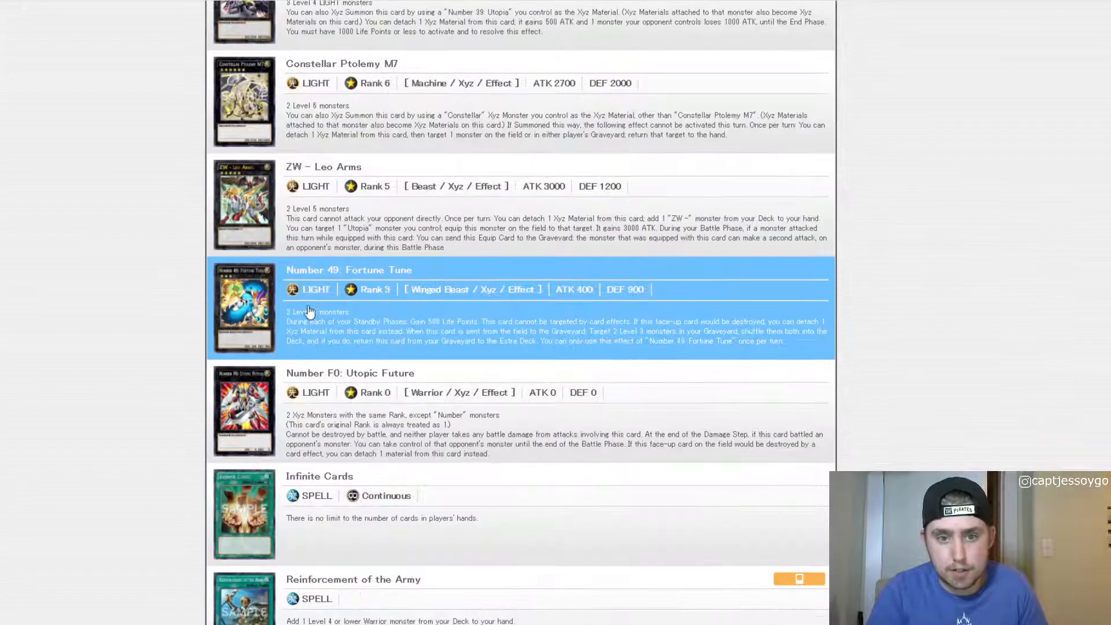
mouse_move(456, 311)
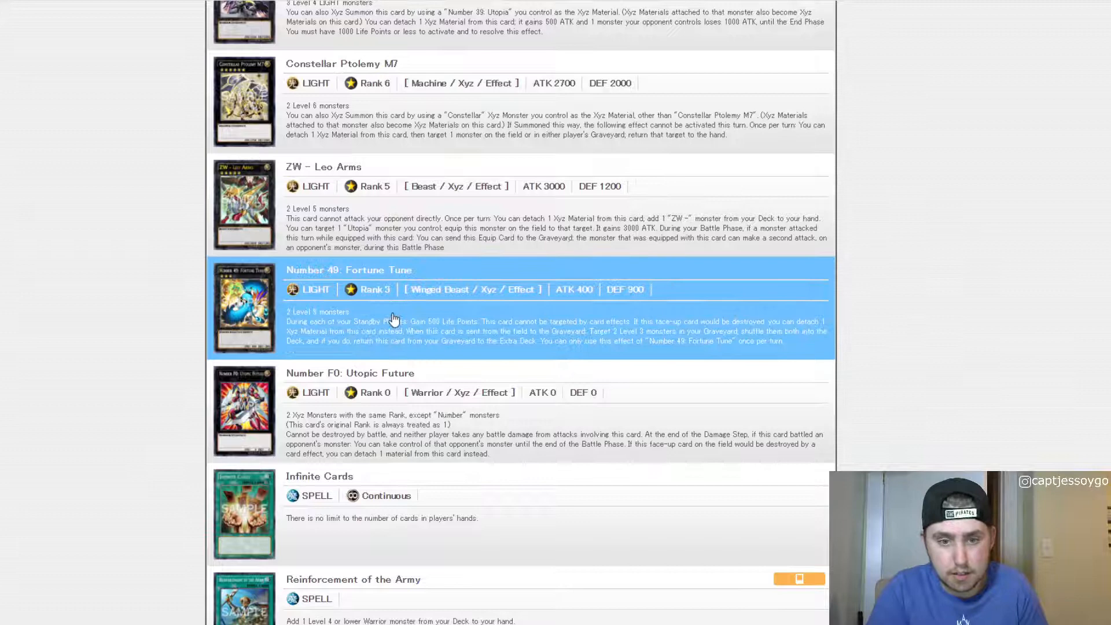
scroll("down", 3)
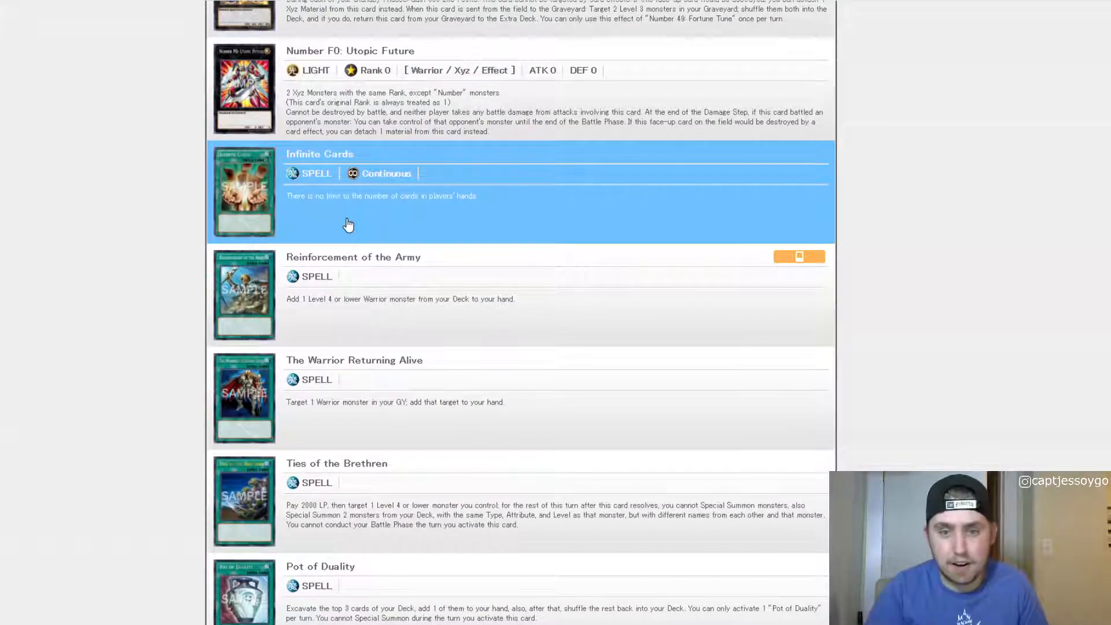
mouse_move(389, 397)
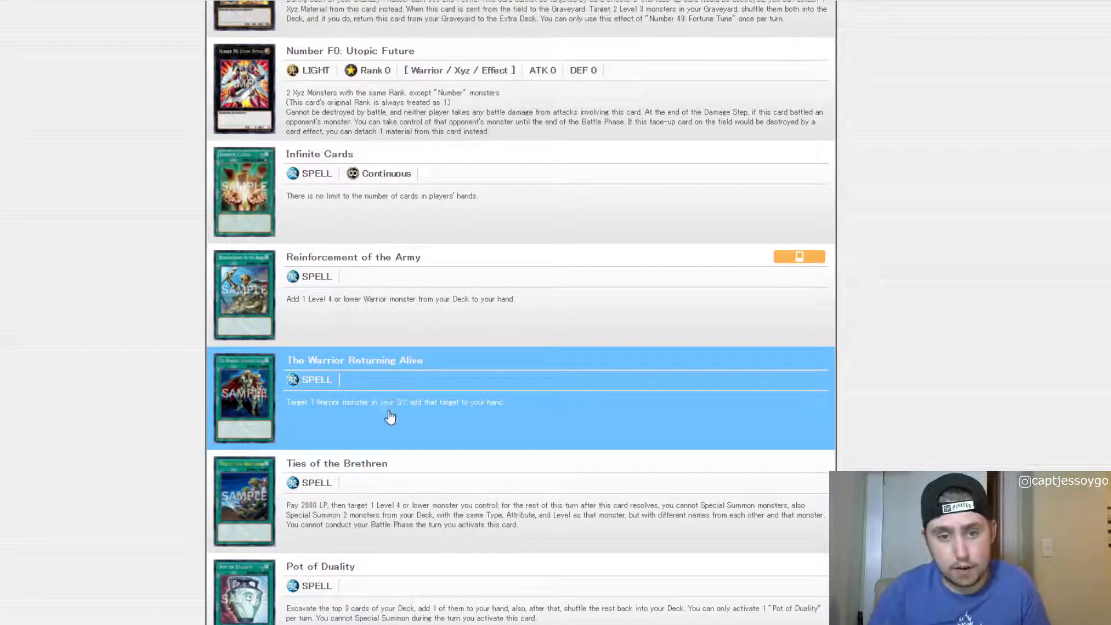
Scroll through the Spells and Traps to the last entry, The Wicked Eraser
scroll("down", 3)
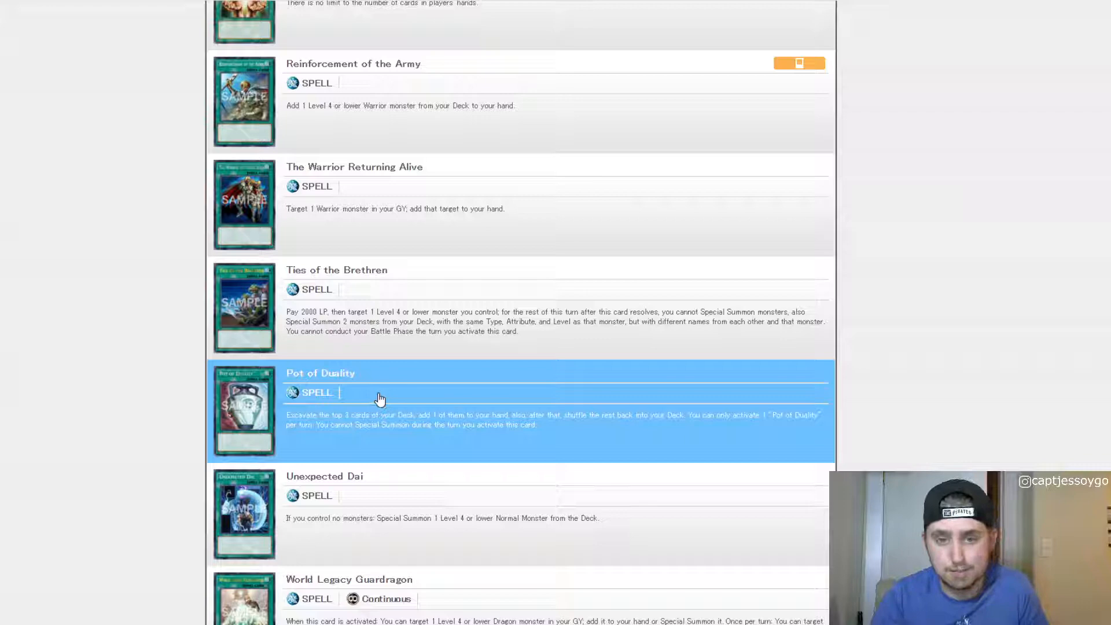
scroll("down", 3)
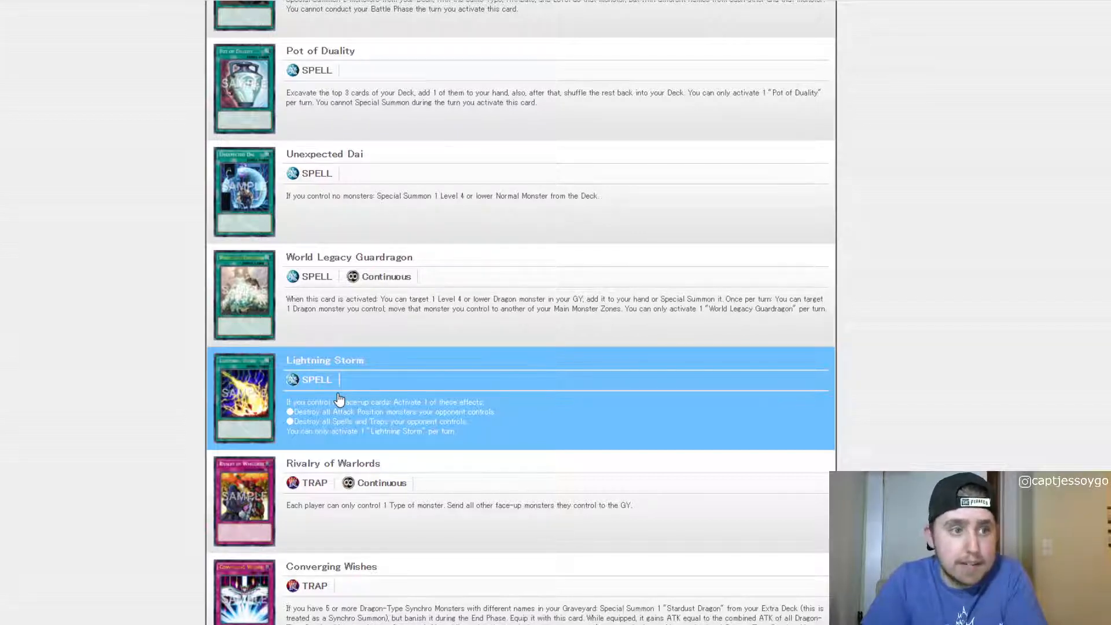
scroll("down", 3)
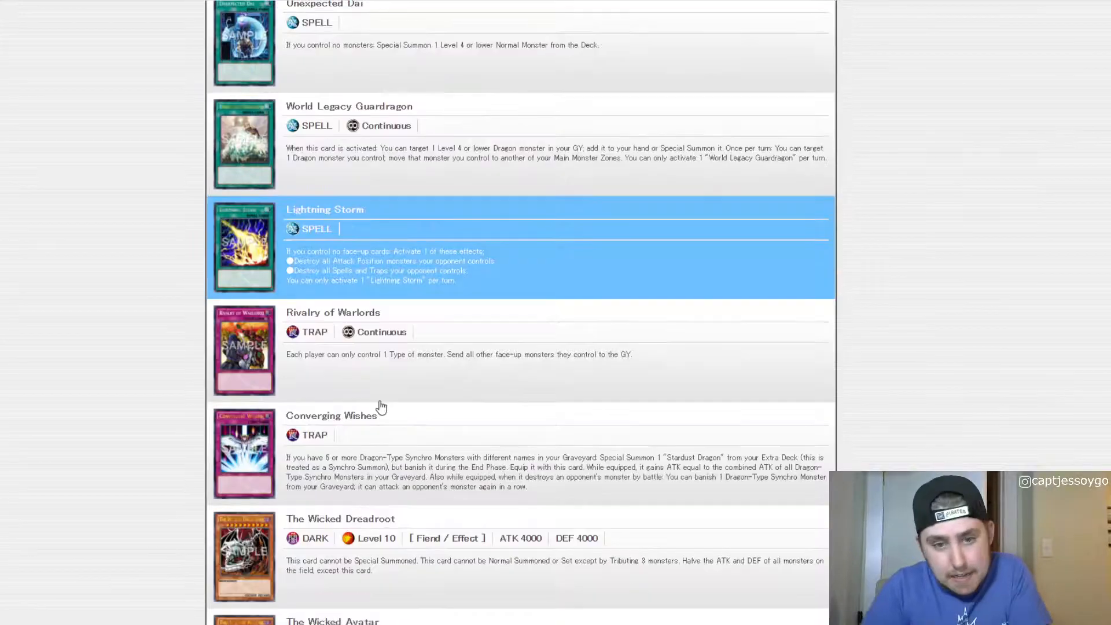
scroll("down", 3)
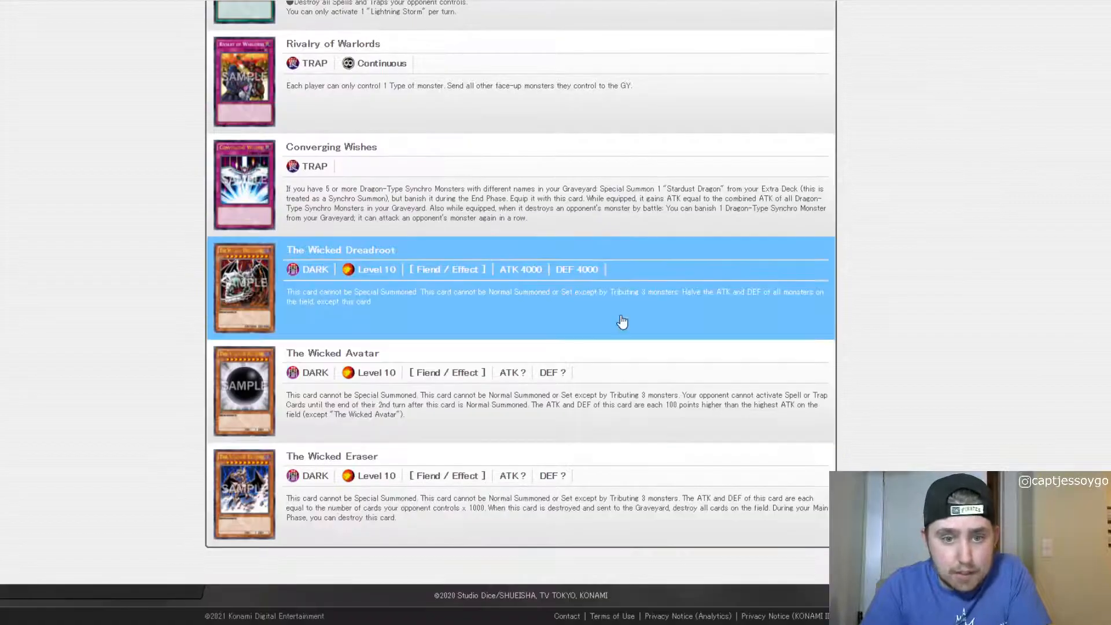
mouse_move(350, 400)
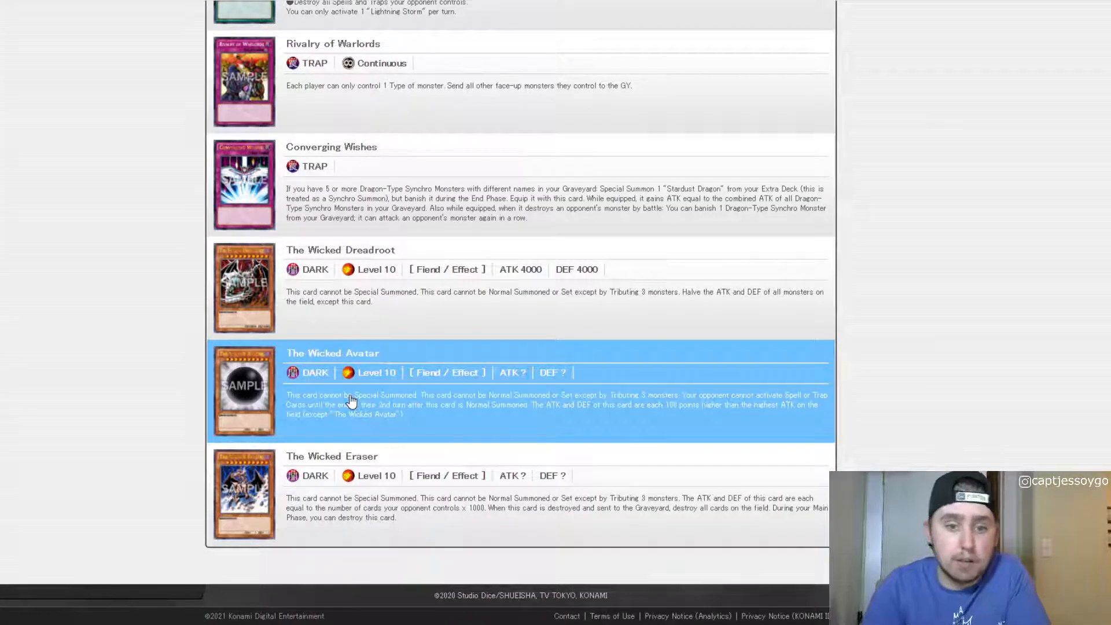